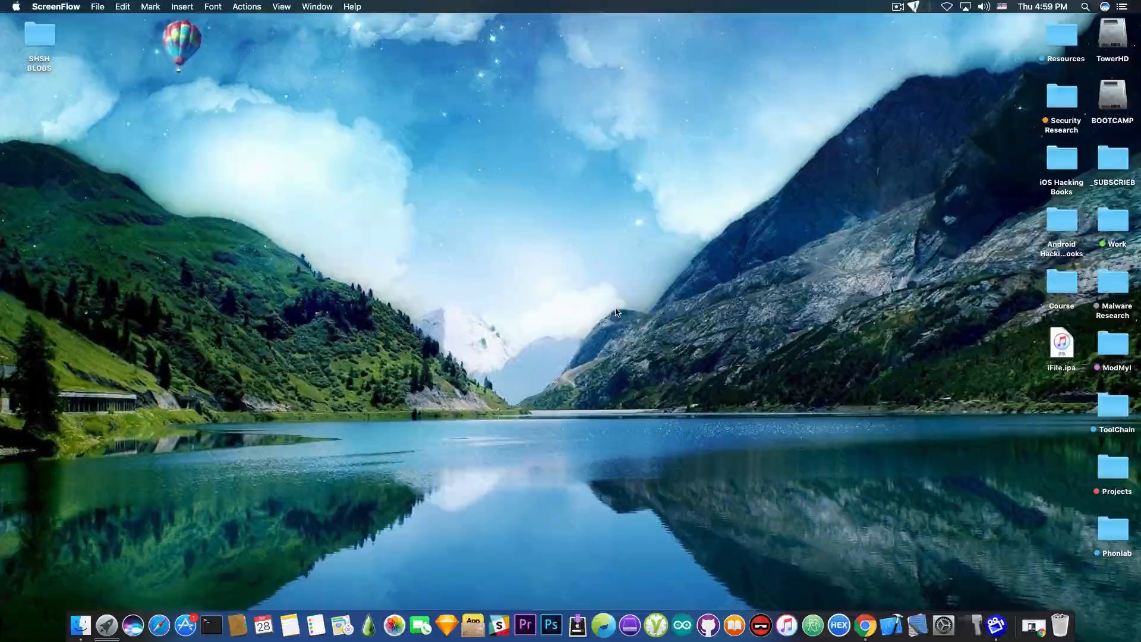
# Hand the iFile.ipa package from the desktop to Cydia Impactor for installation.
pyautogui.click(1061, 342)
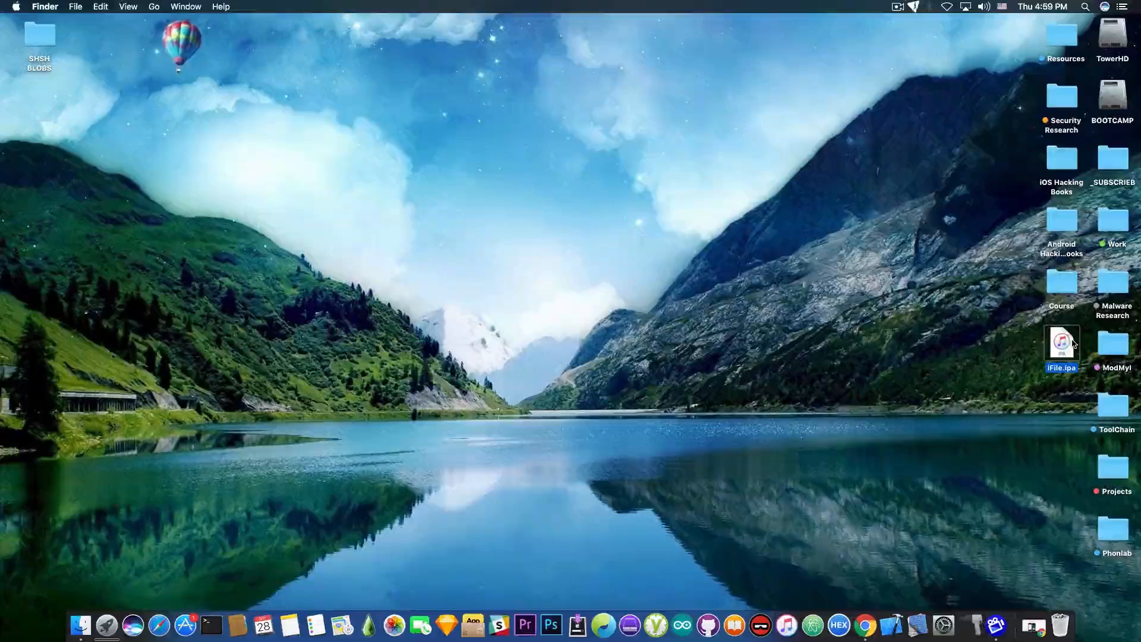
pyautogui.moveTo(975, 625)
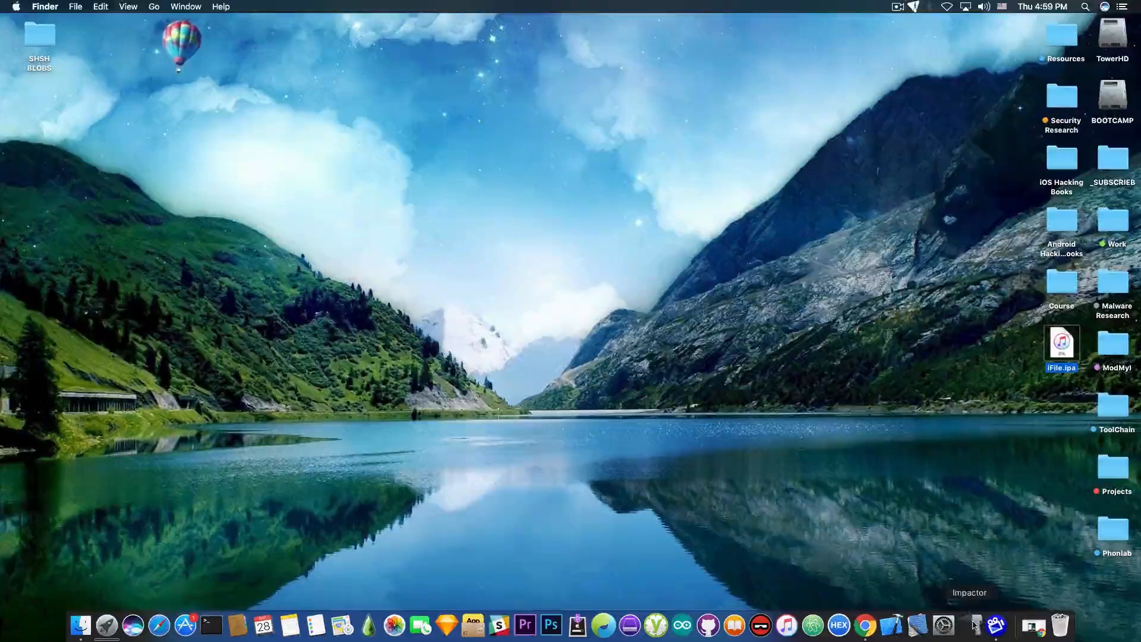
pyautogui.click(975, 625)
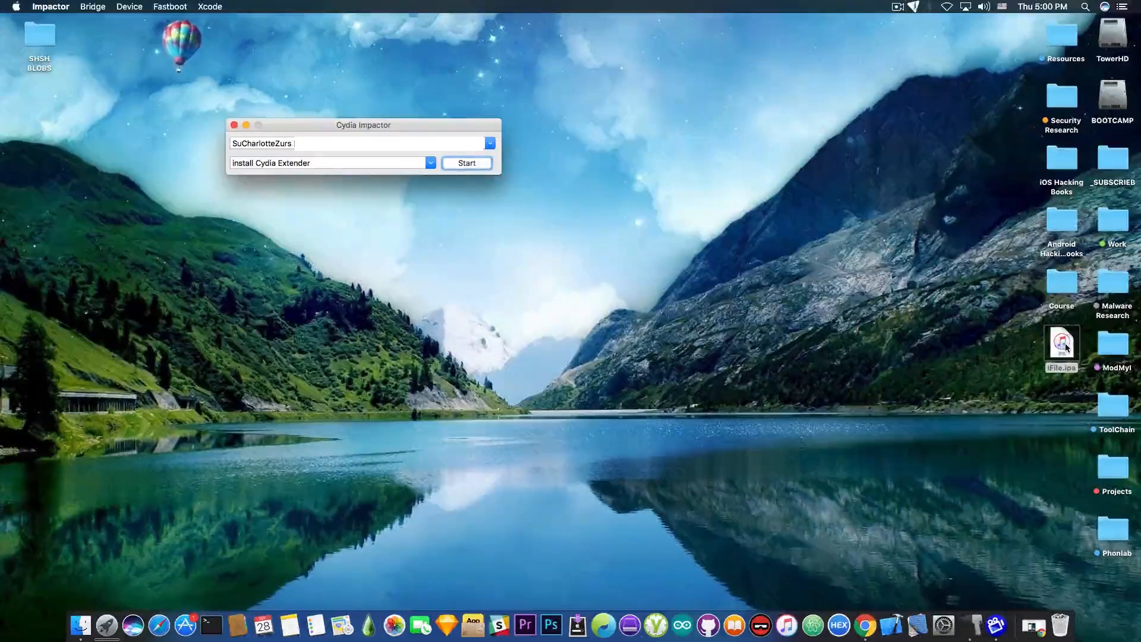
pyautogui.moveTo(1062, 342); pyautogui.dragTo(547, 205)
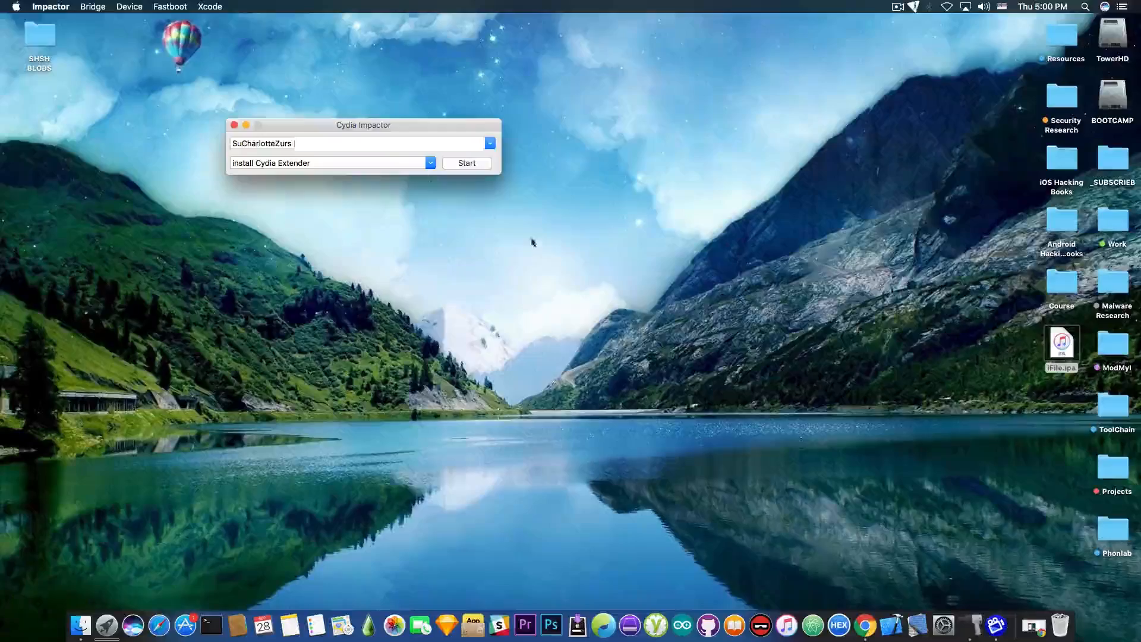
pyautogui.click(466, 163)
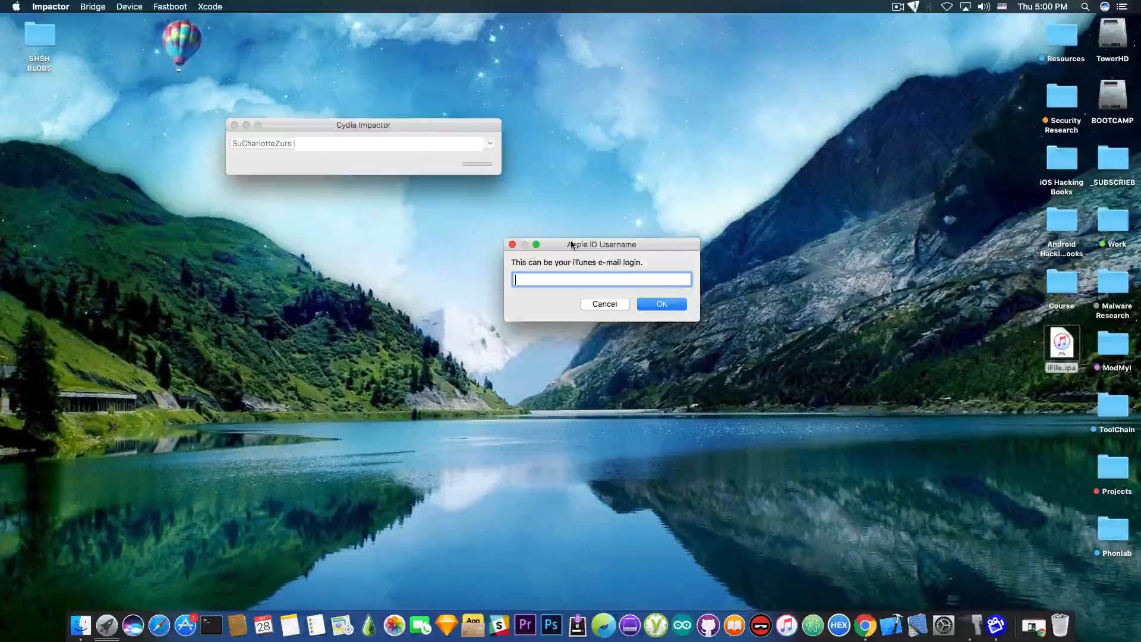
# Enter the Apple ID for signing and dismiss the resulting plist error.
pyautogui.click(660, 303)
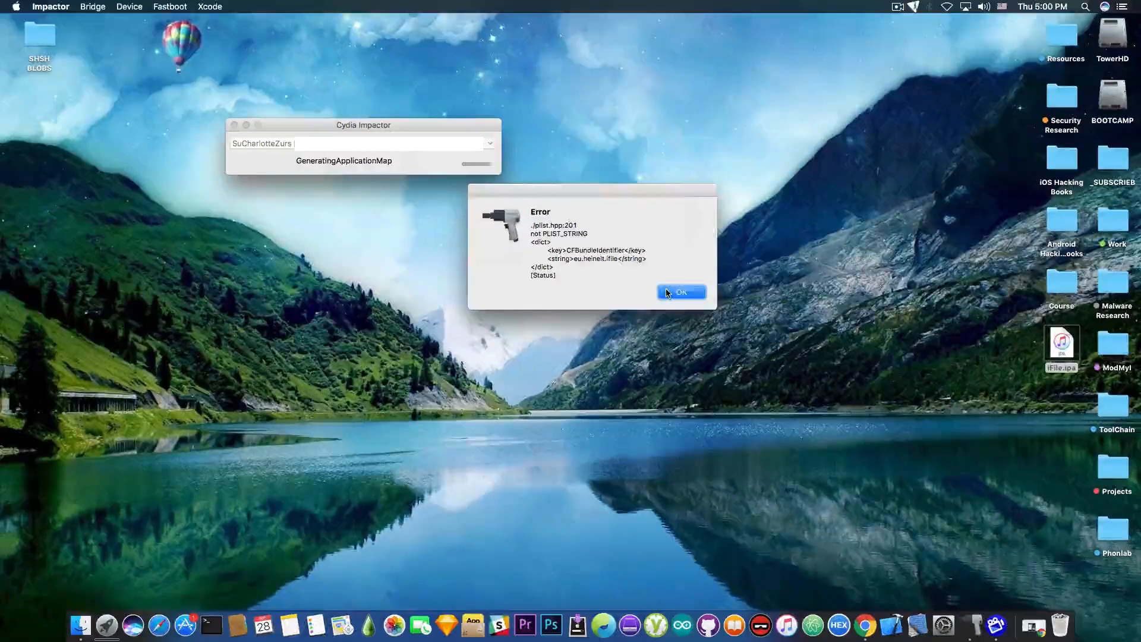
pyautogui.click(680, 291)
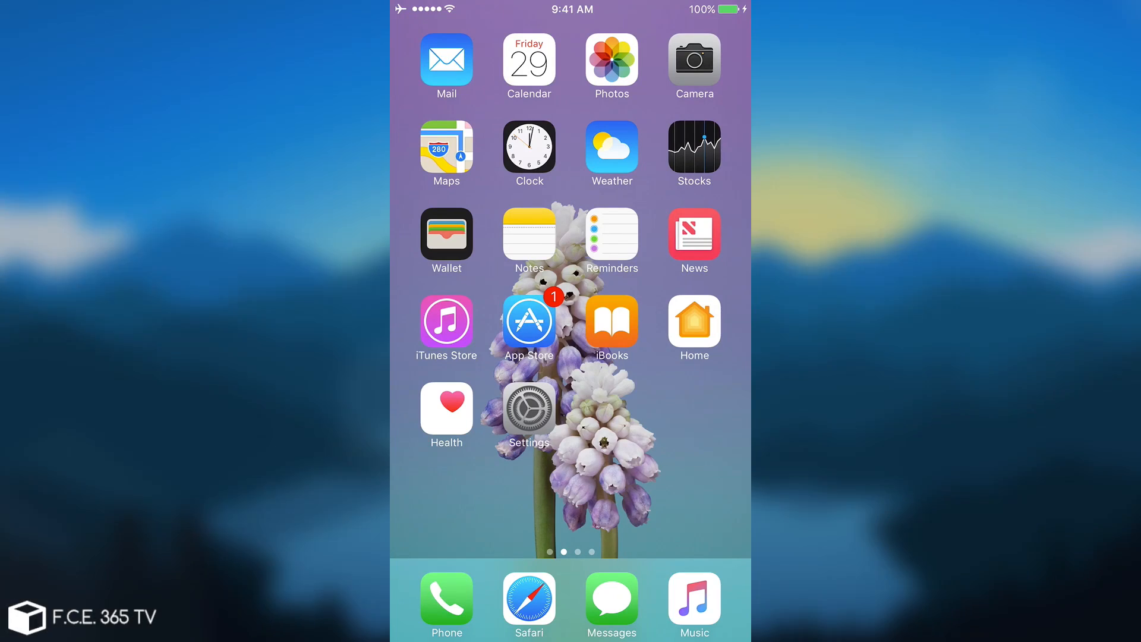
# Dismiss the untrusted developer warning and reach Profiles & Device Management in Settings.
pyautogui.hscroll(-3)
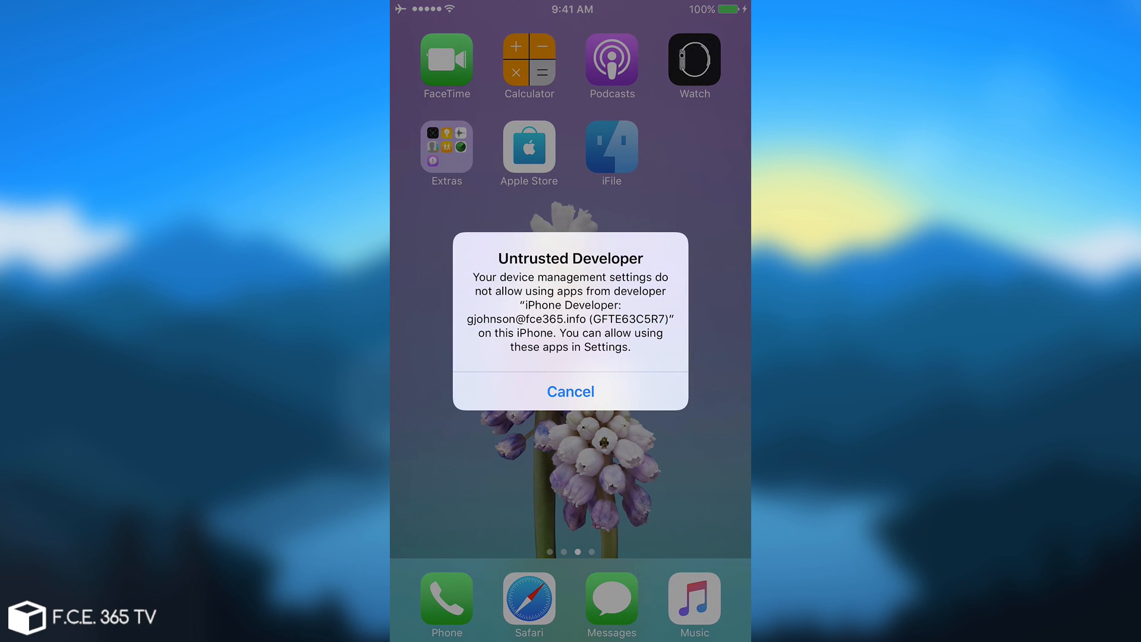
pyautogui.click(570, 391)
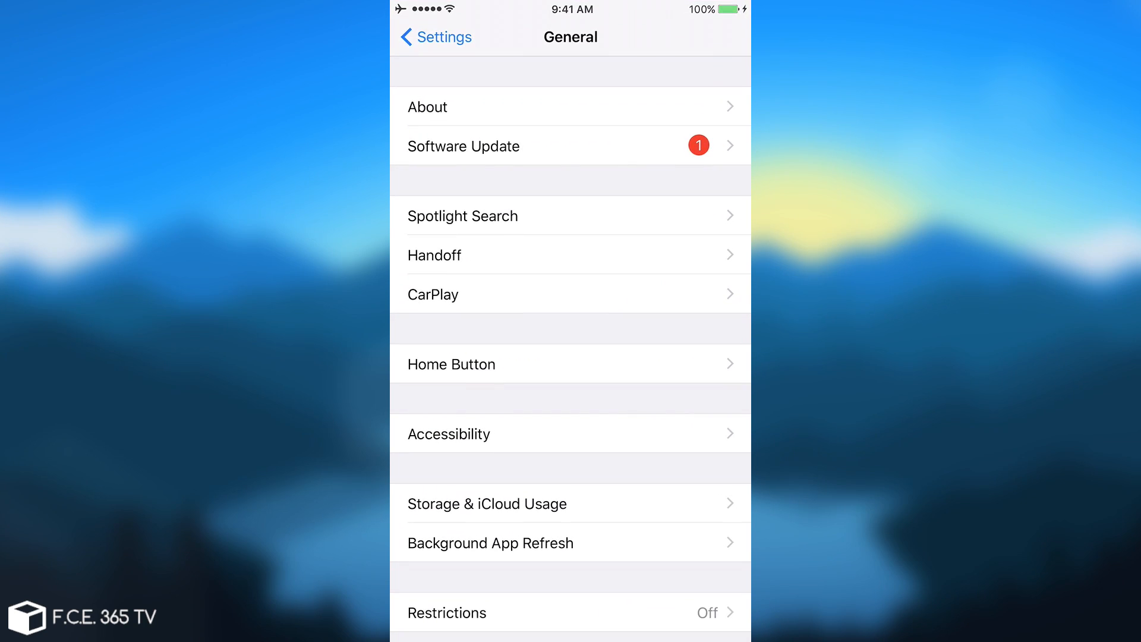
pyautogui.scroll(-3)
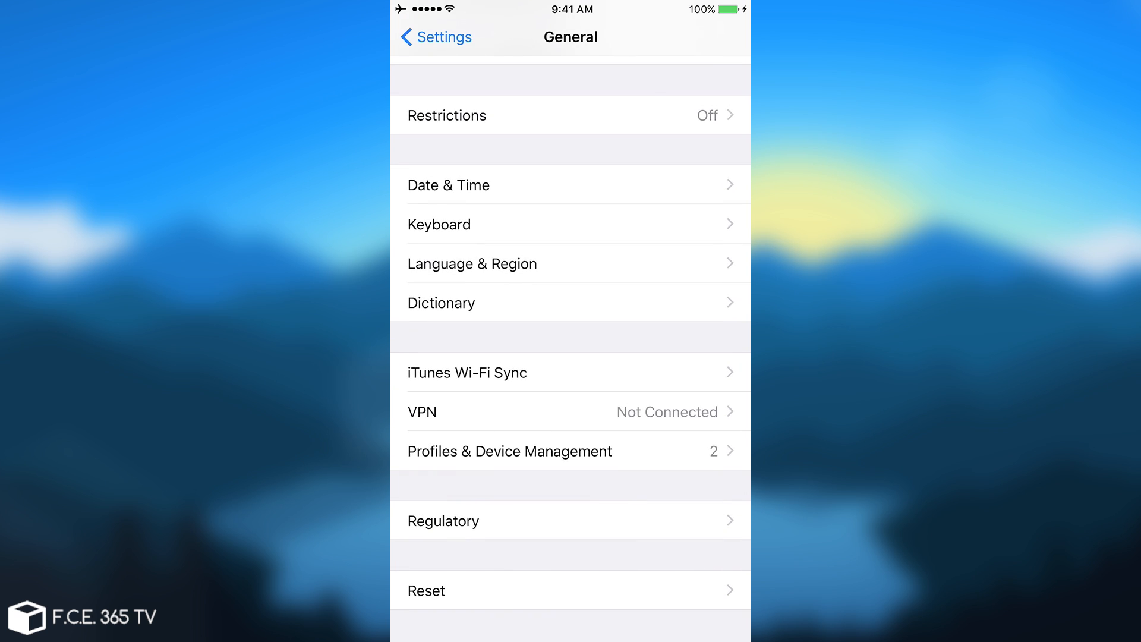
pyautogui.click(510, 451)
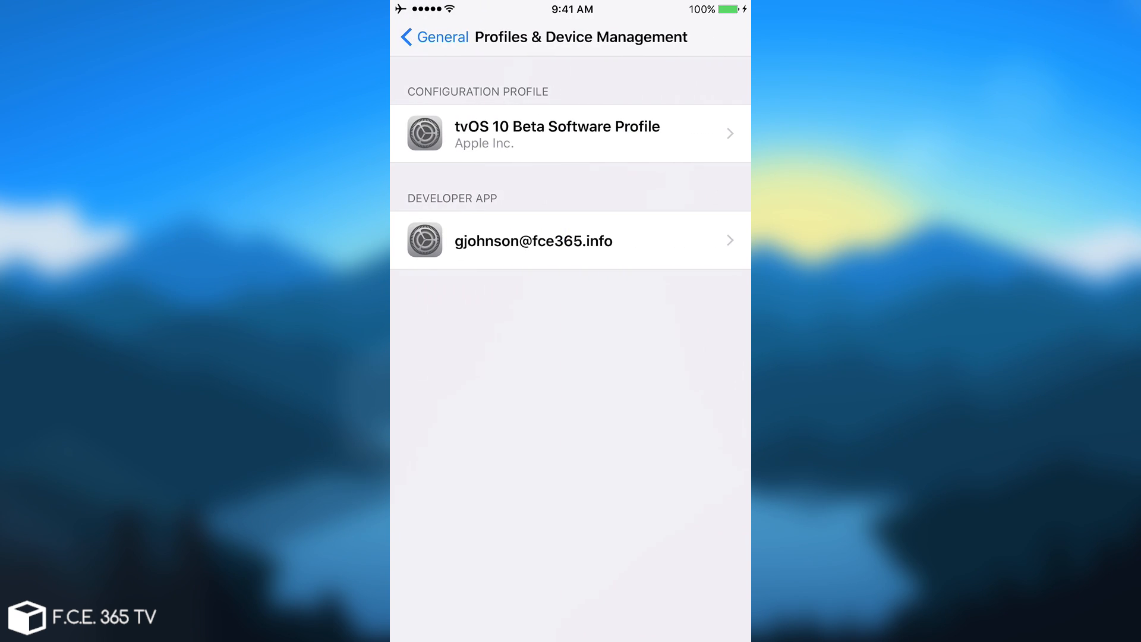
# Trust the developer profile that signed iFile and confirm it.
pyautogui.click(571, 240)
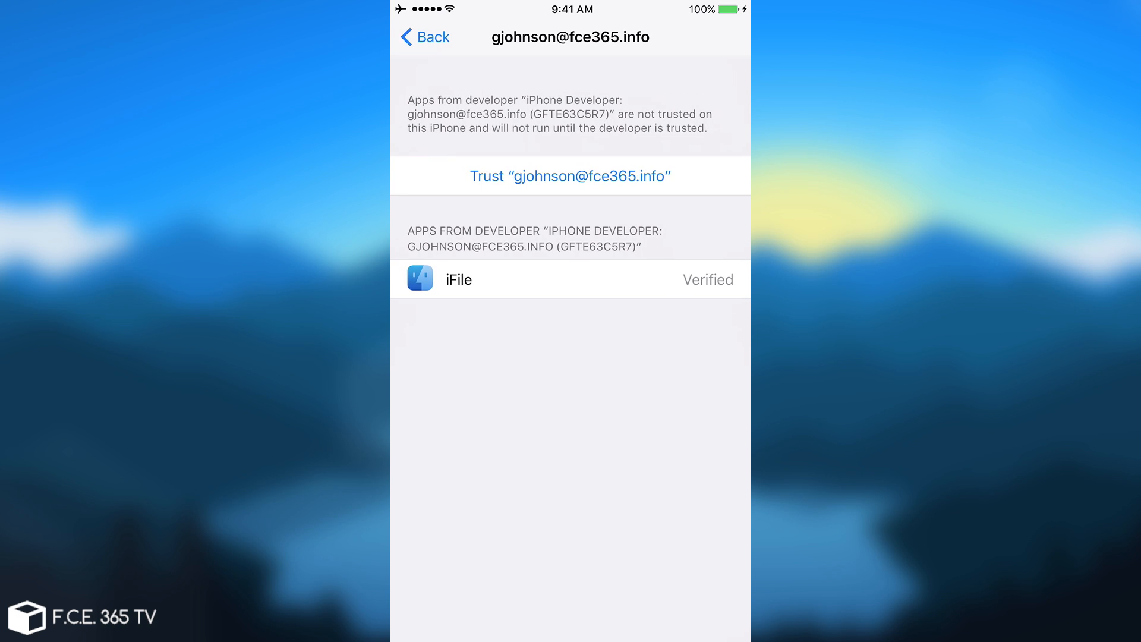
pyautogui.click(570, 176)
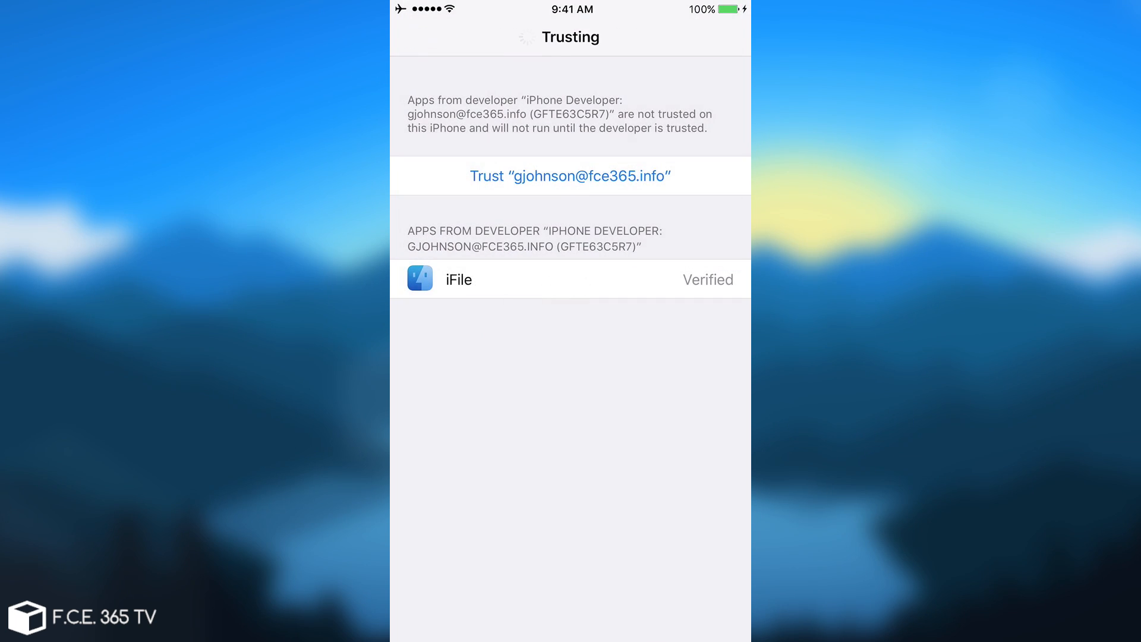
pyautogui.click(571, 176)
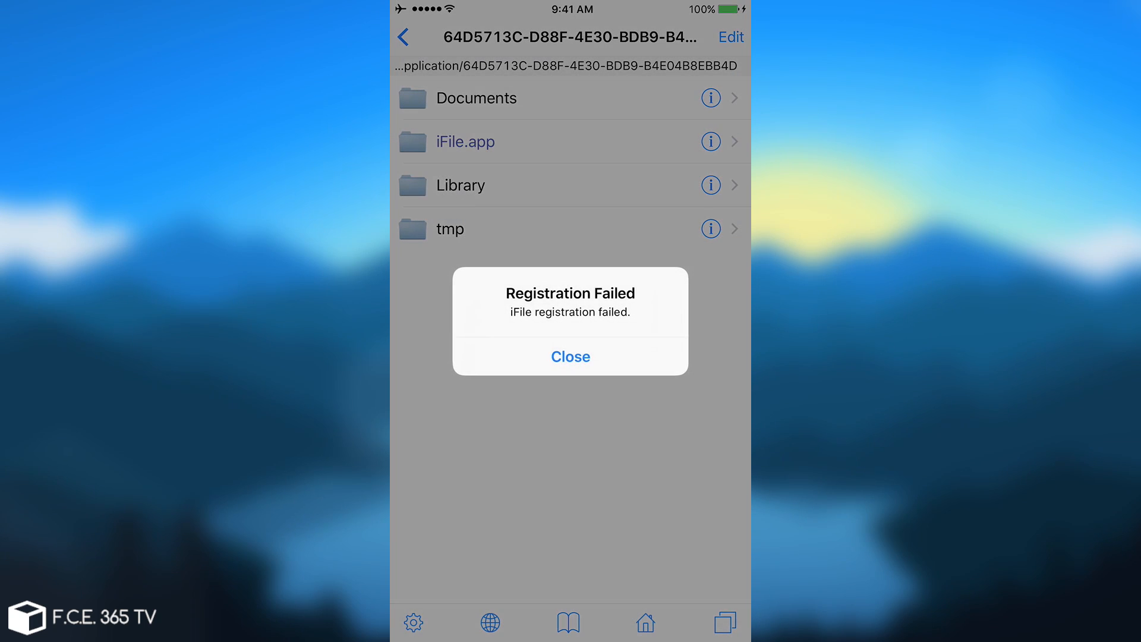
# Dismiss the Registration Failed alert, browse root, and return to iFile's app container.
pyautogui.click(571, 357)
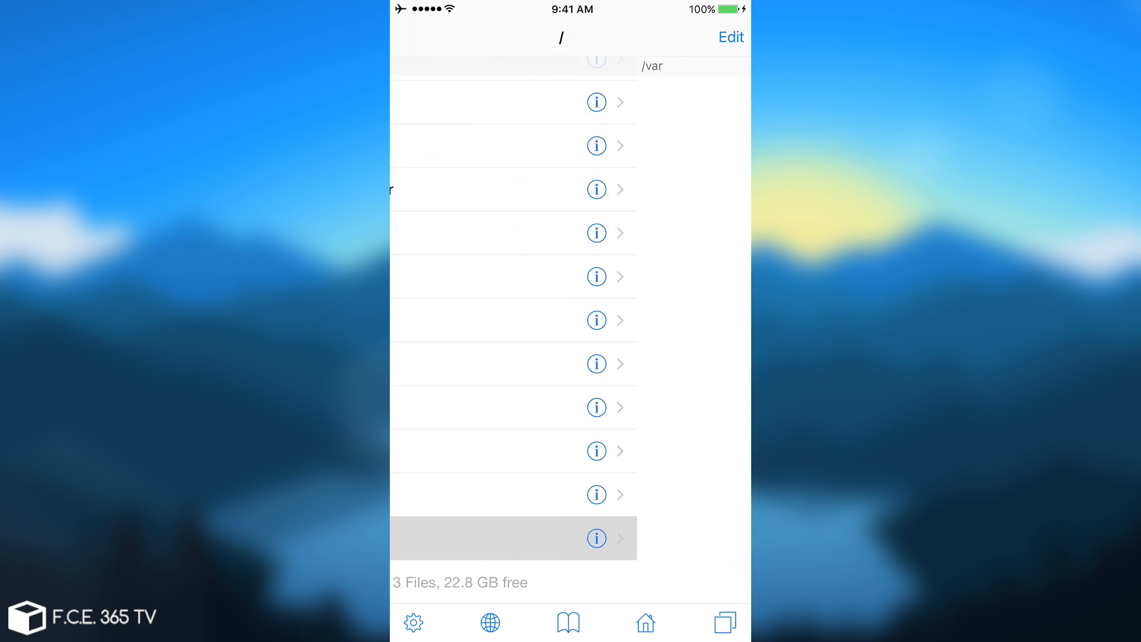
pyautogui.scroll(-3)
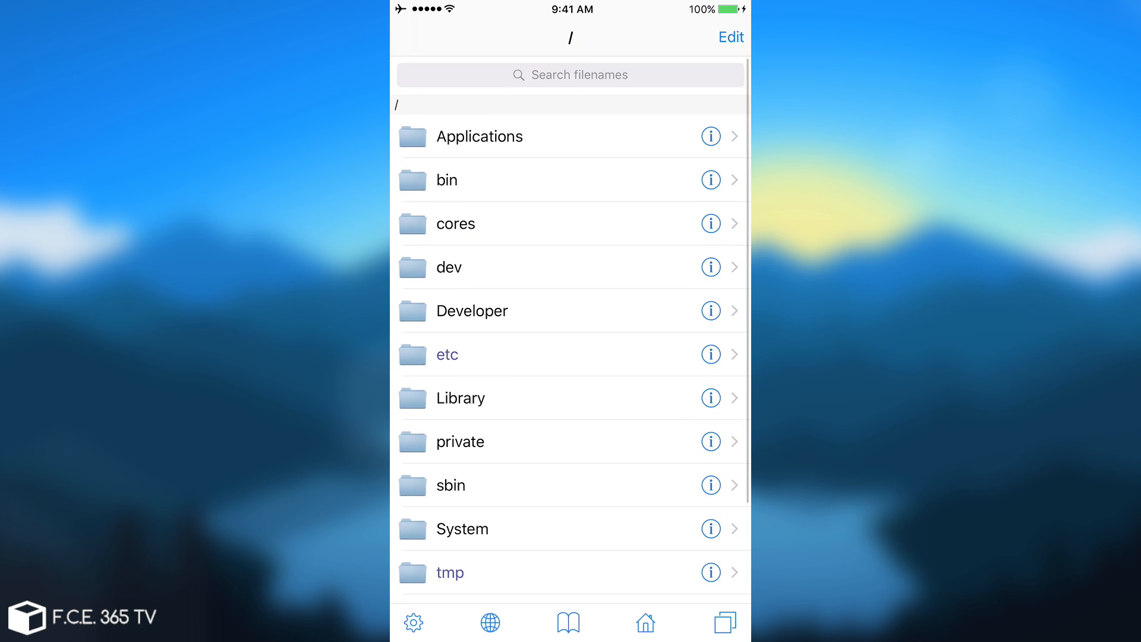
pyautogui.click(479, 136)
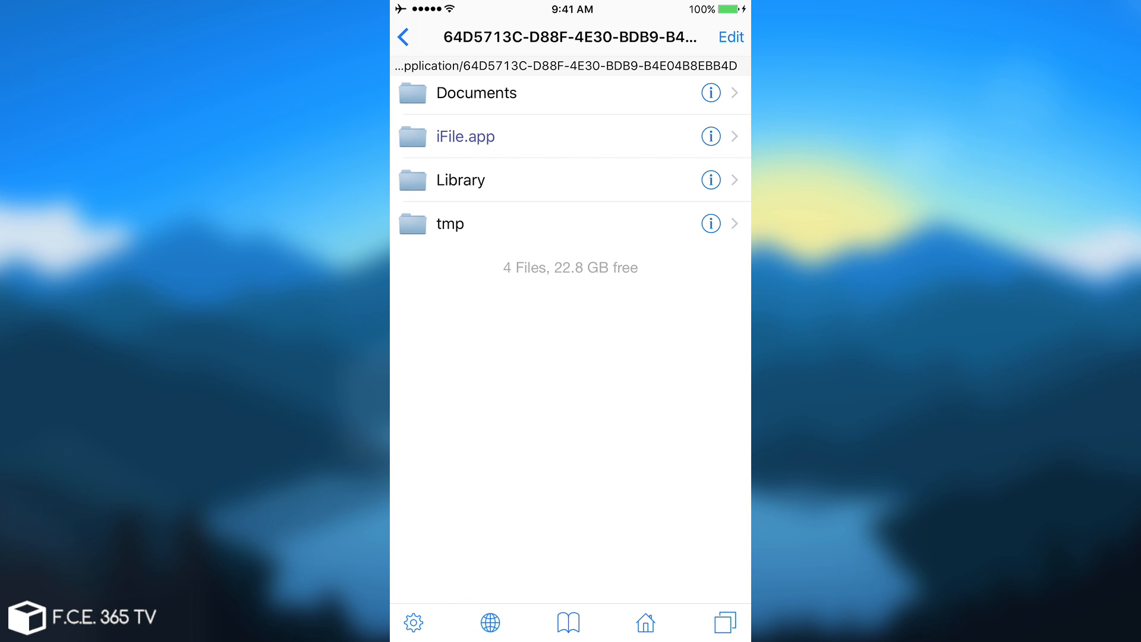
# Create a new directory named Folder inside Documents.
pyautogui.click(477, 93)
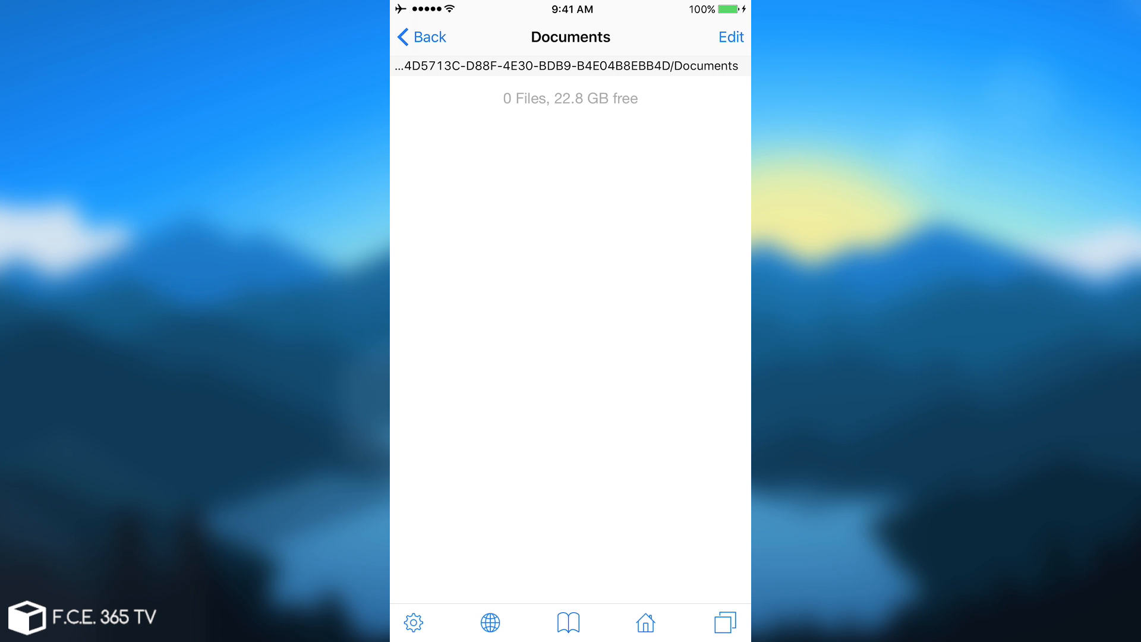
pyautogui.click(732, 37)
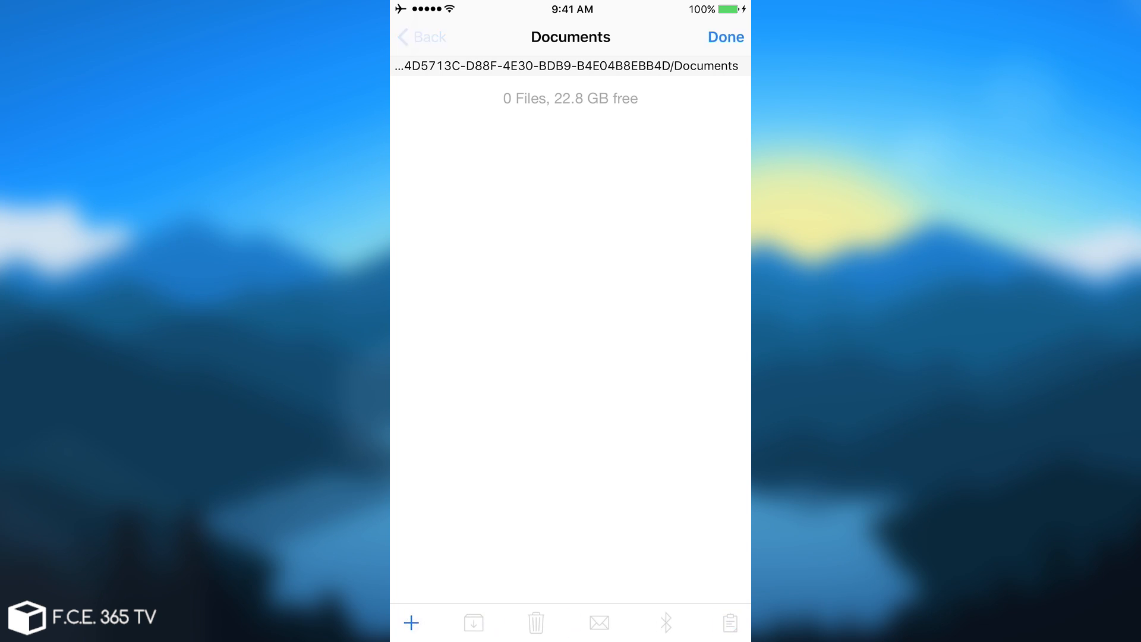
pyautogui.click(410, 622)
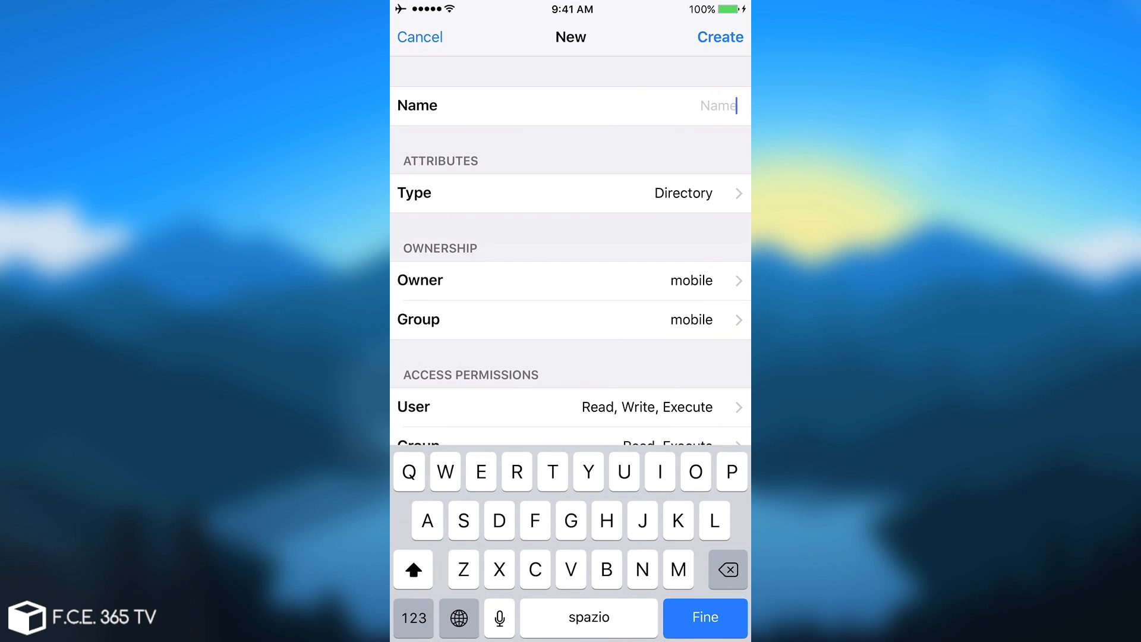
pyautogui.write('Folder')
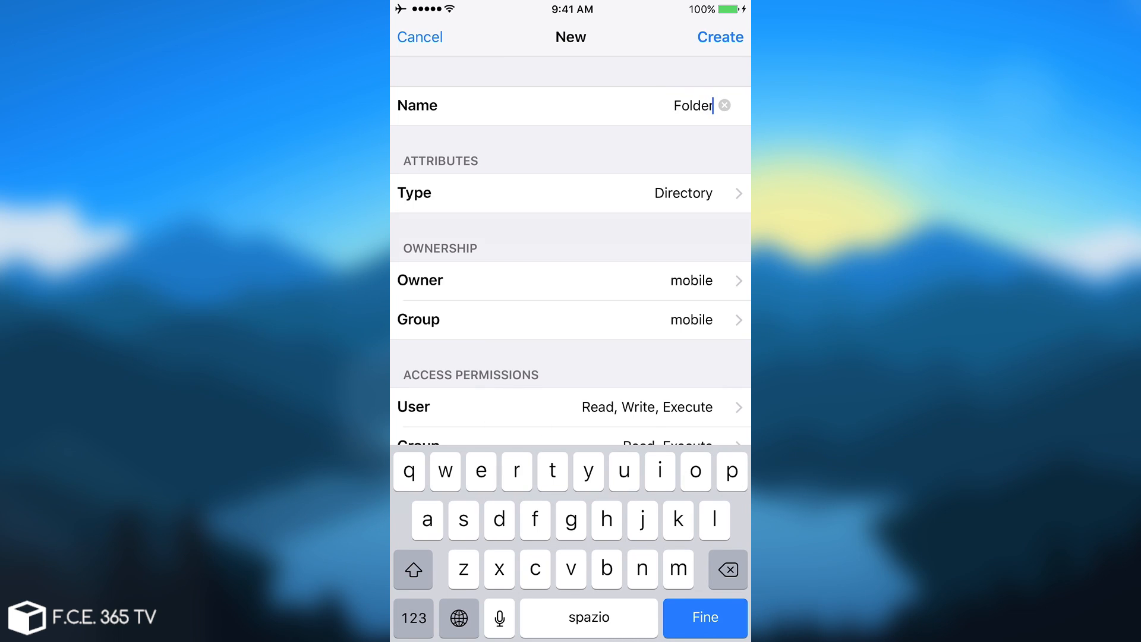
pyautogui.click(719, 37)
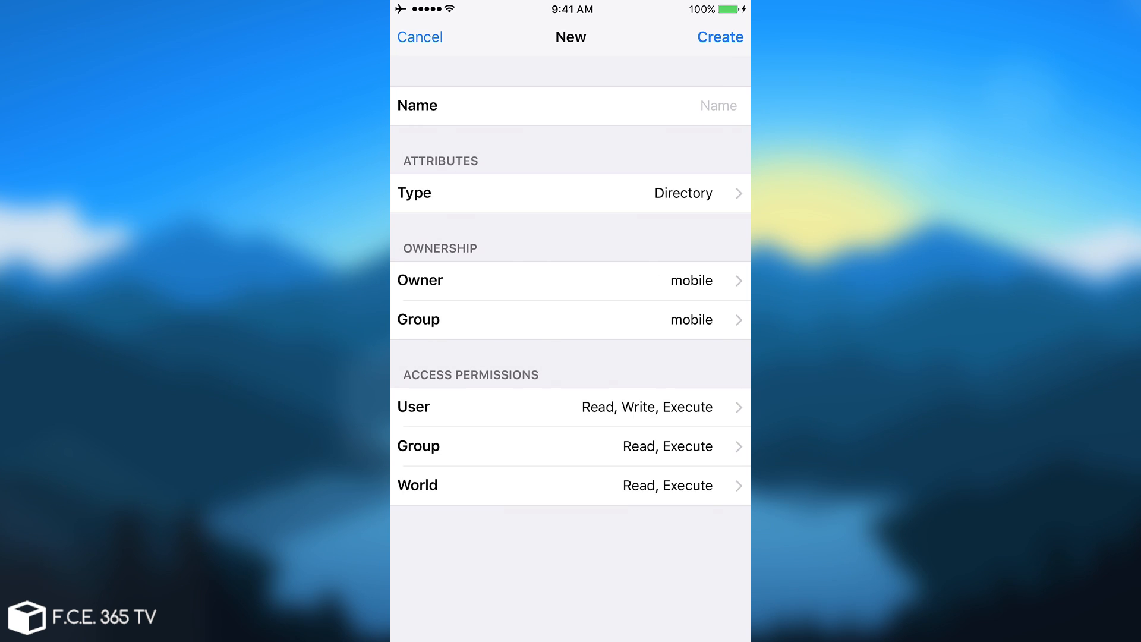
# Create an empty regular file named Cat.c in Documents.
pyautogui.click(571, 193)
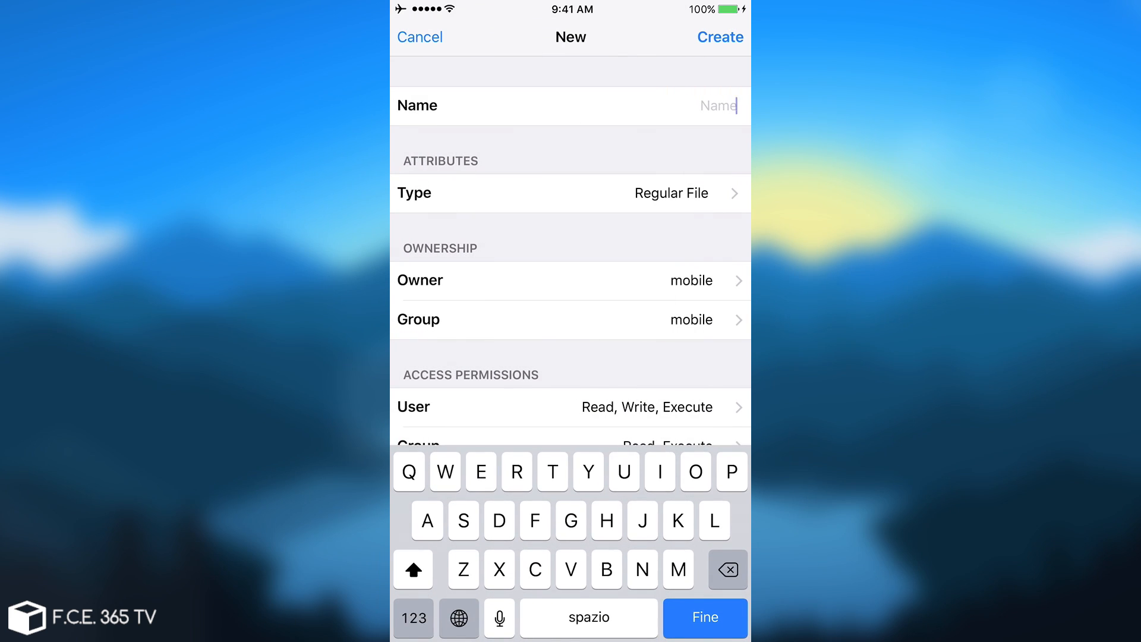
pyautogui.write('Cat.')
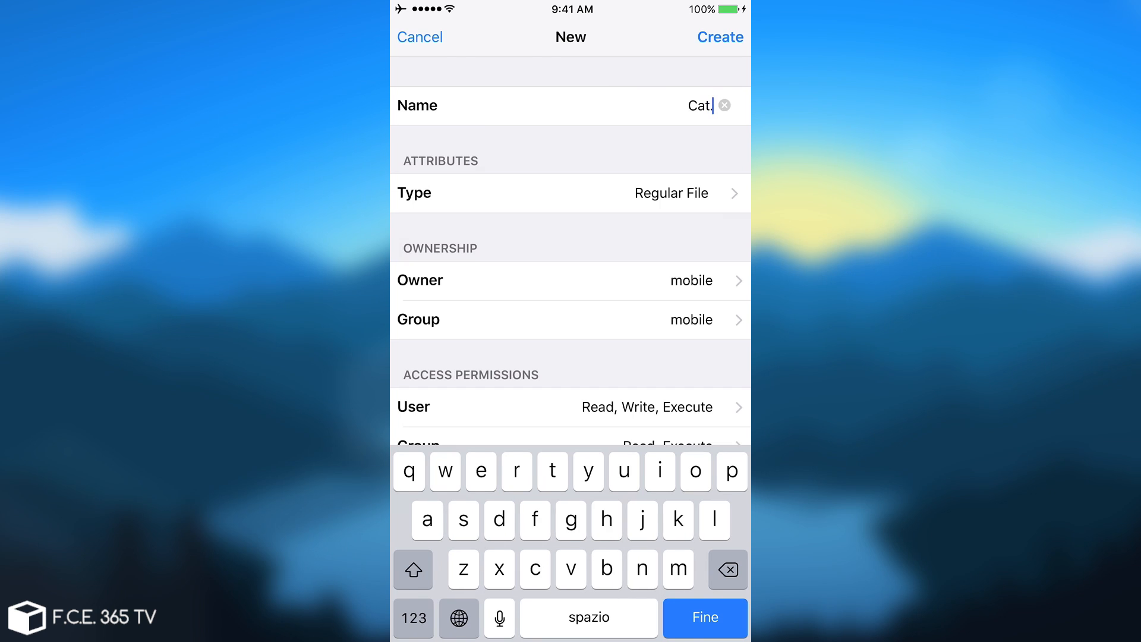
pyautogui.click(720, 37)
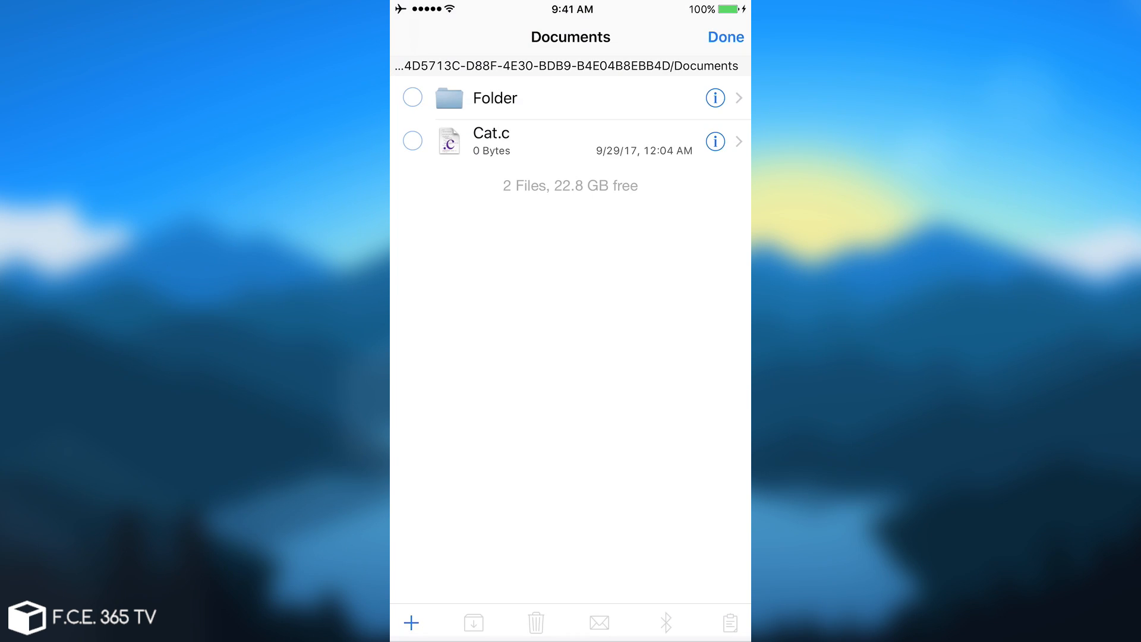
# Write a line of text into Cat.c and save it, growing it to 27 bytes.
pyautogui.click(725, 37)
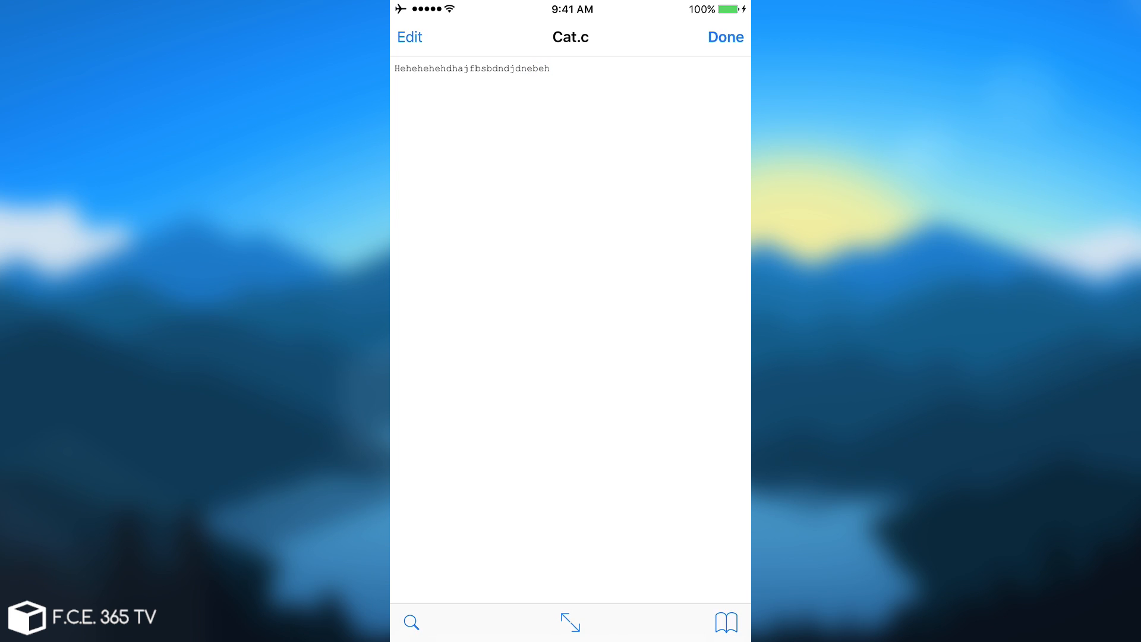
pyautogui.click(724, 37)
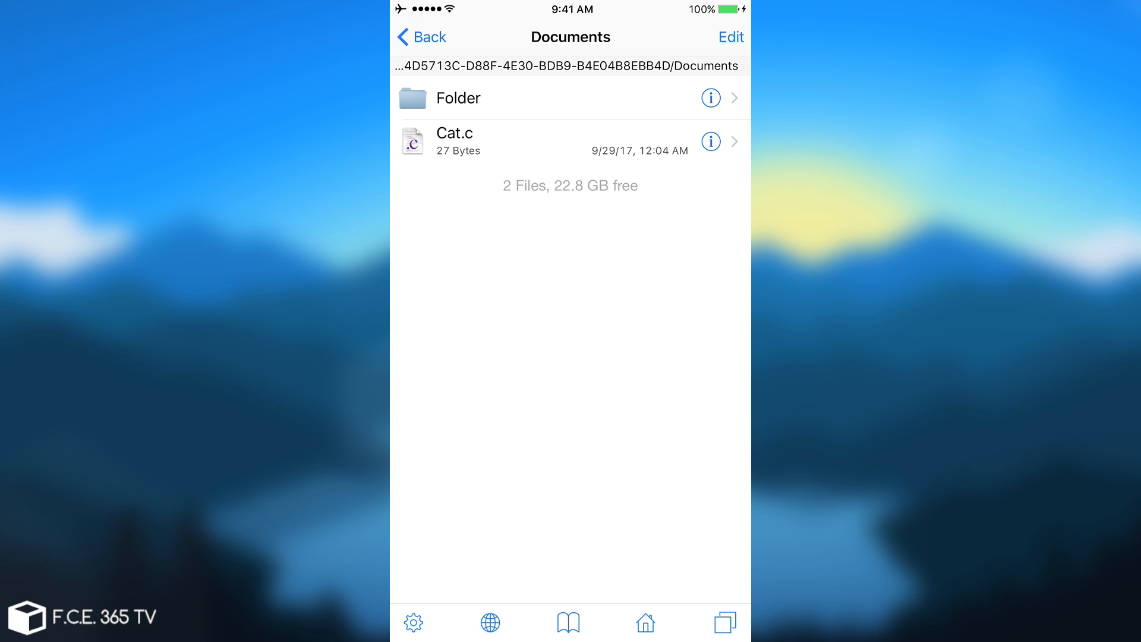
# Navigate up to the app container and into the iFile.app bundle's resource listing.
pyautogui.click(420, 37)
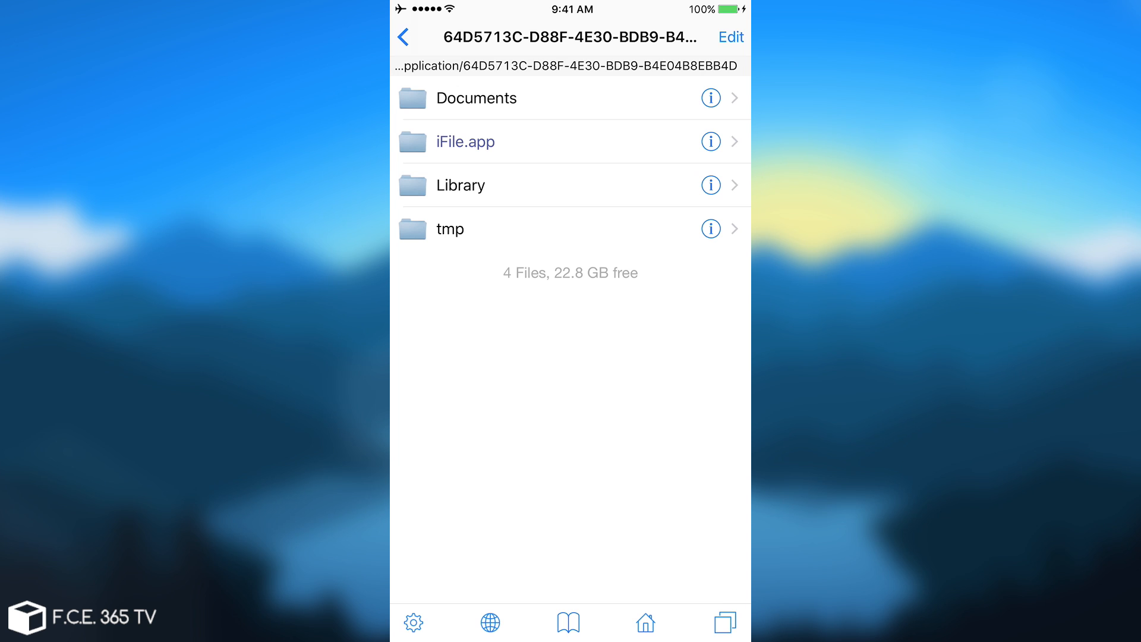
pyautogui.click(477, 98)
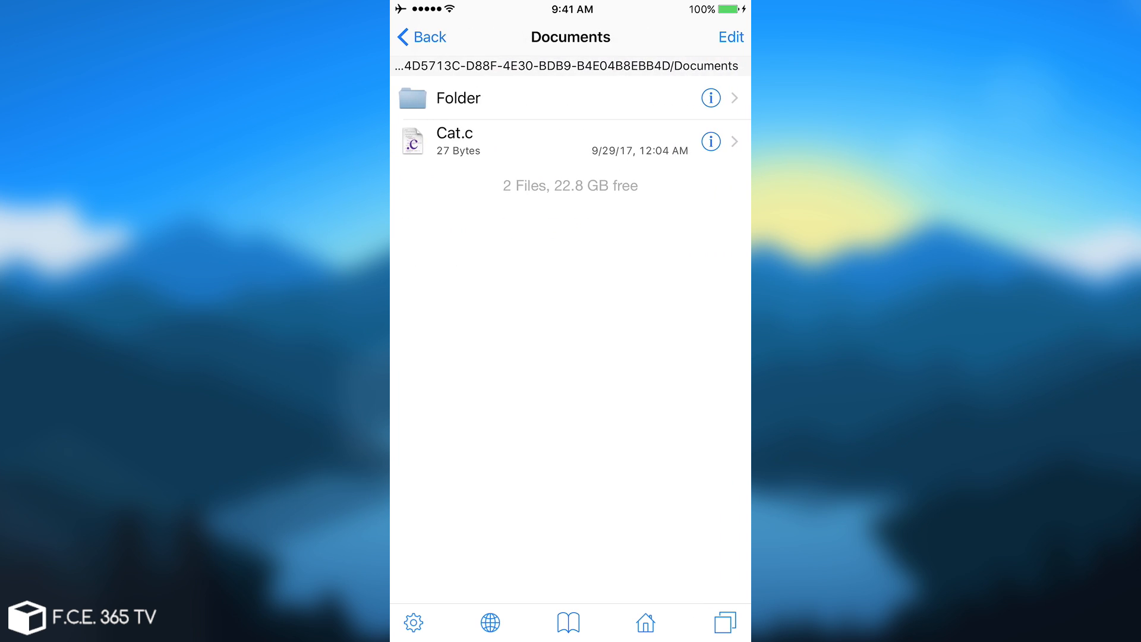
pyautogui.click(421, 37)
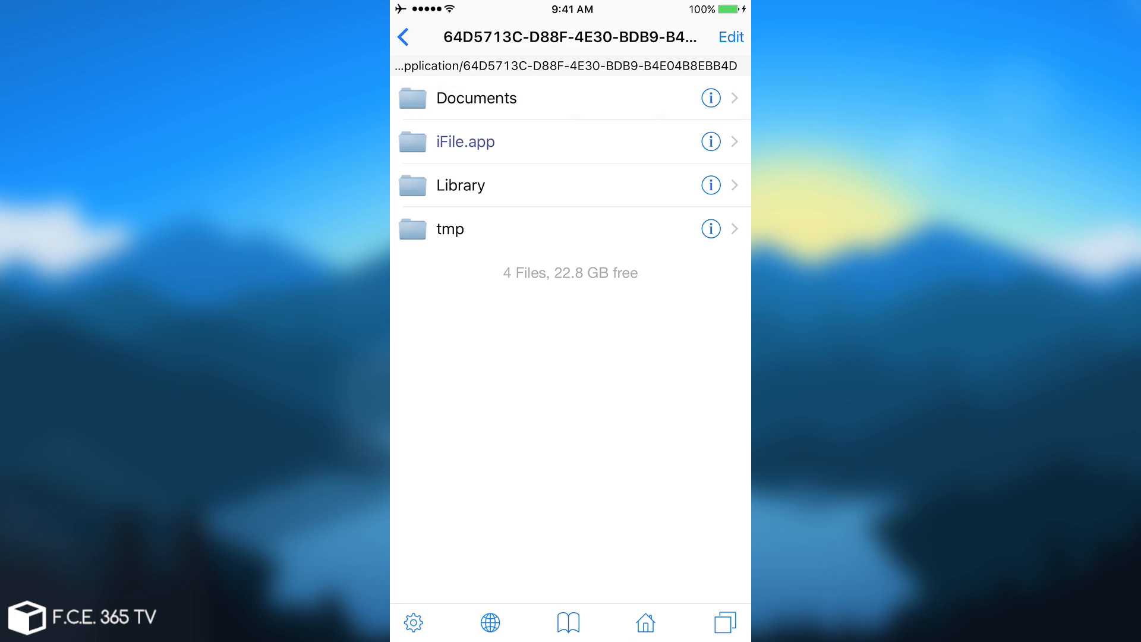
pyautogui.click(466, 141)
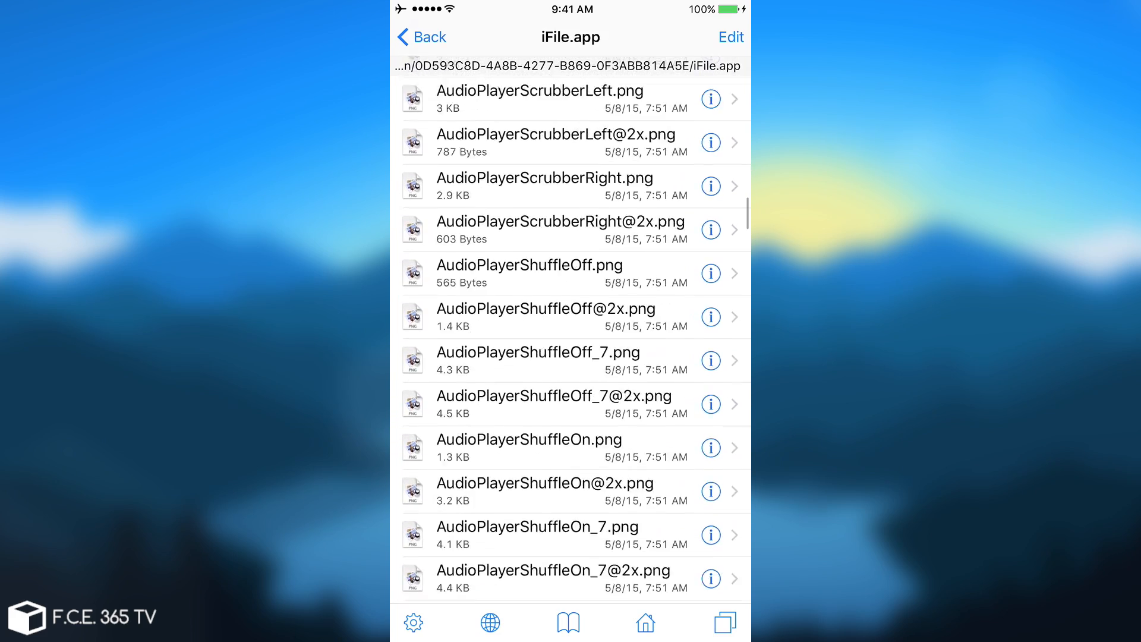
pyautogui.scroll(-3)
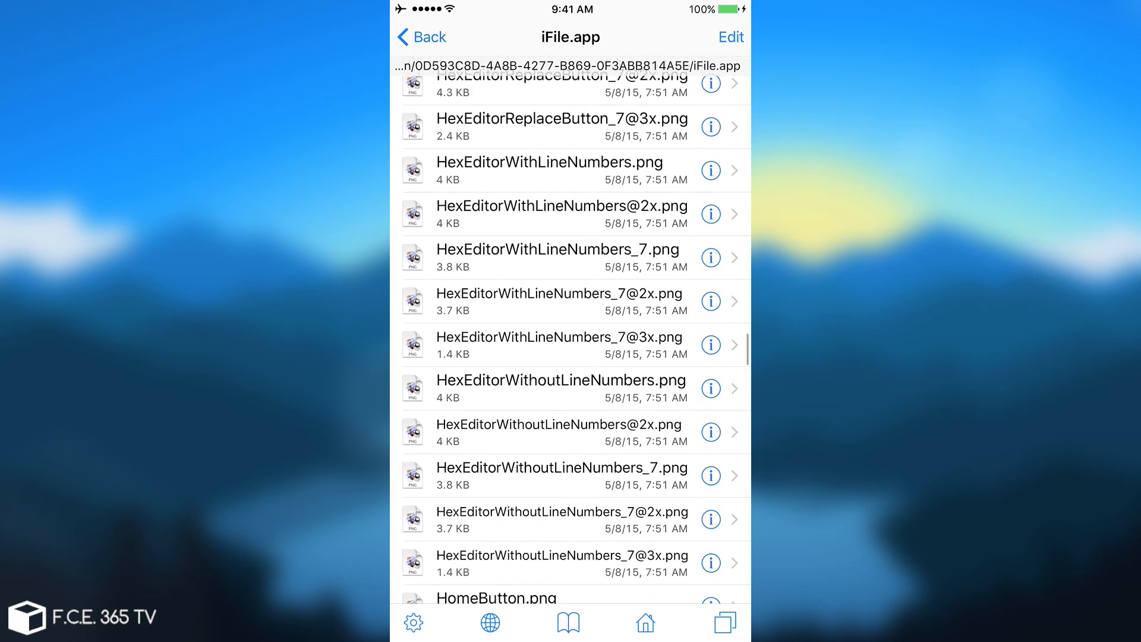
# Select the iFile binary in the bundle and copy it to the clipboard.
pyautogui.scroll(-3)
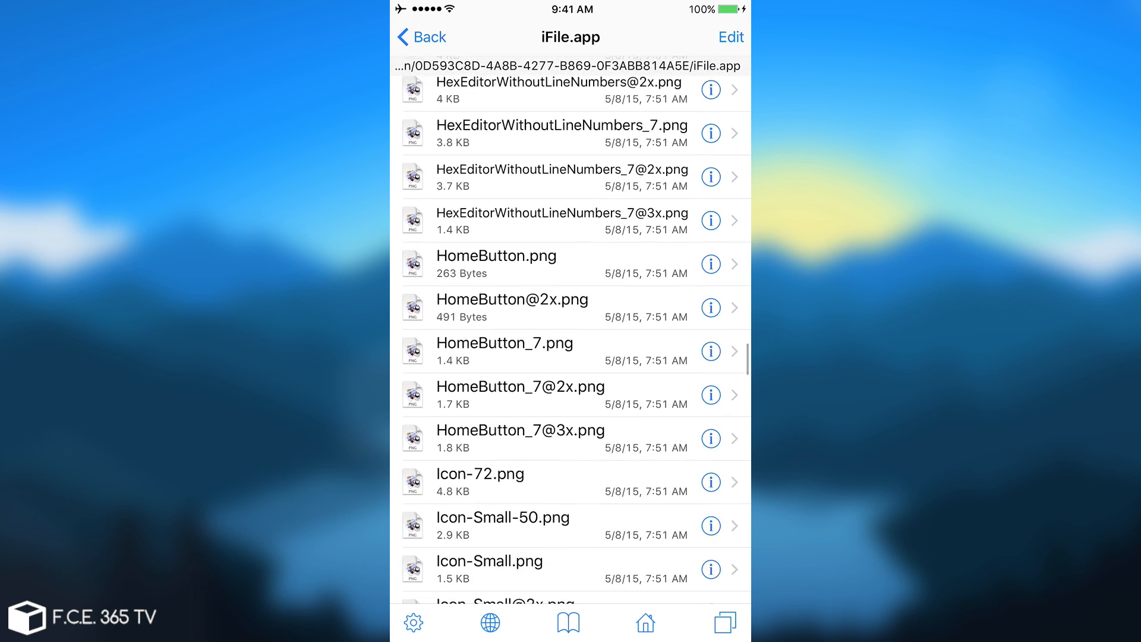
pyautogui.scroll(-3)
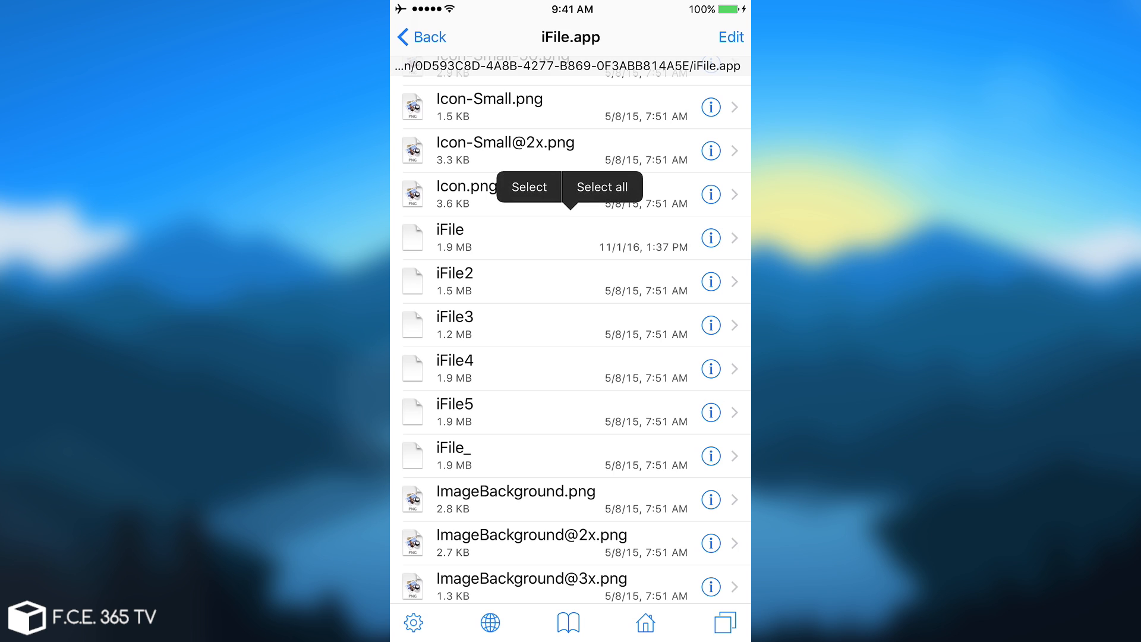
pyautogui.click(527, 187)
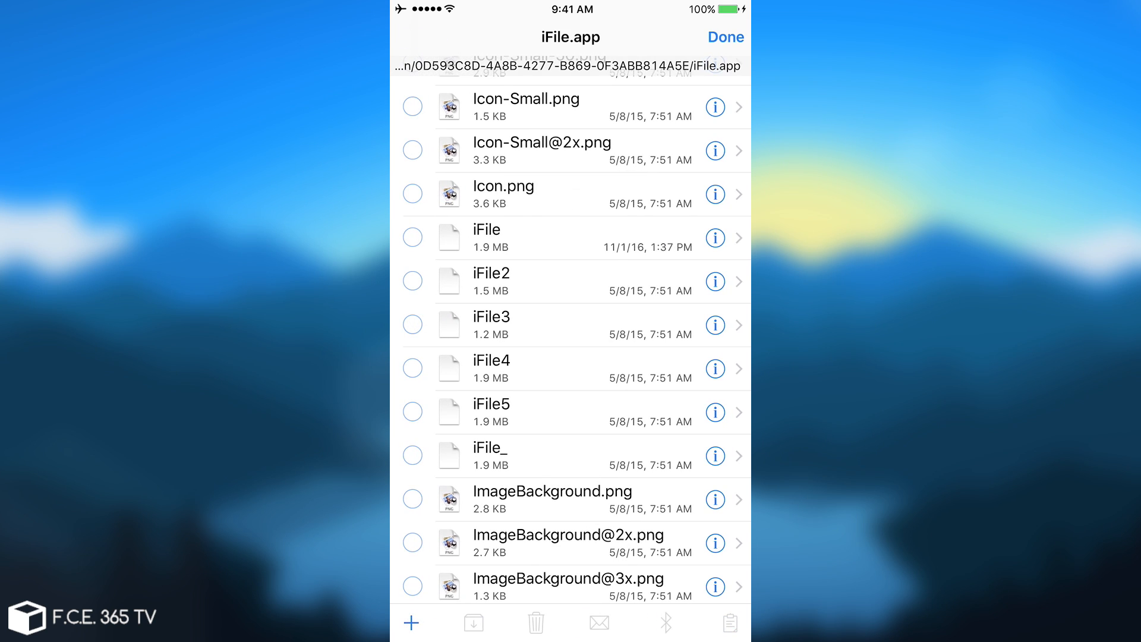
pyautogui.click(413, 238)
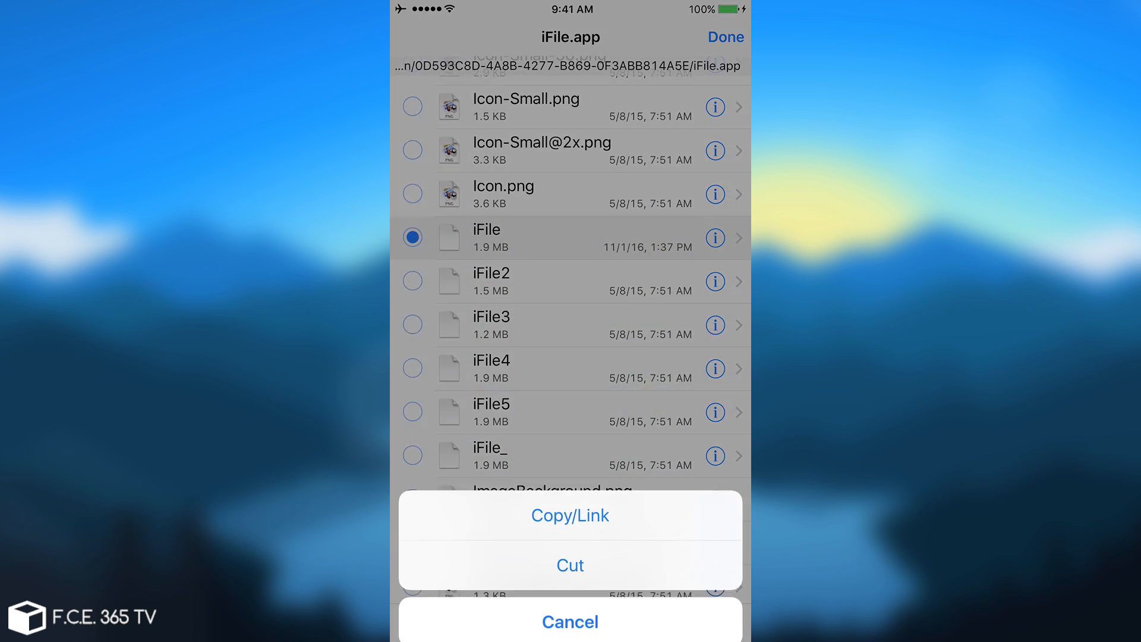
pyautogui.click(569, 622)
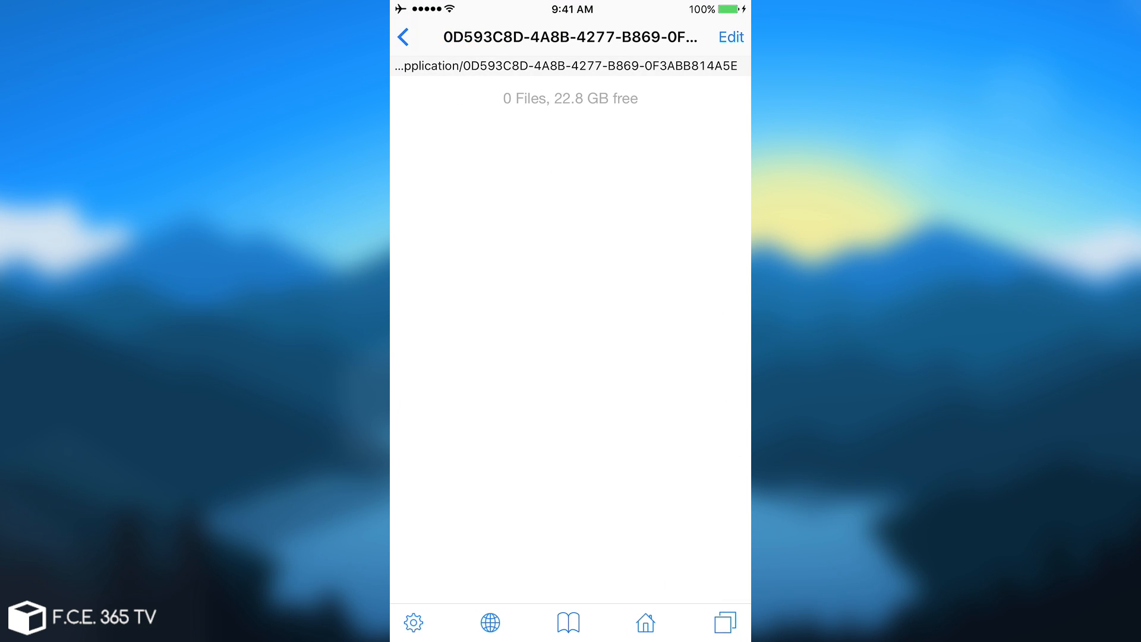
# Paste the copied iFile binary into the Documents folder.
pyautogui.click(403, 36)
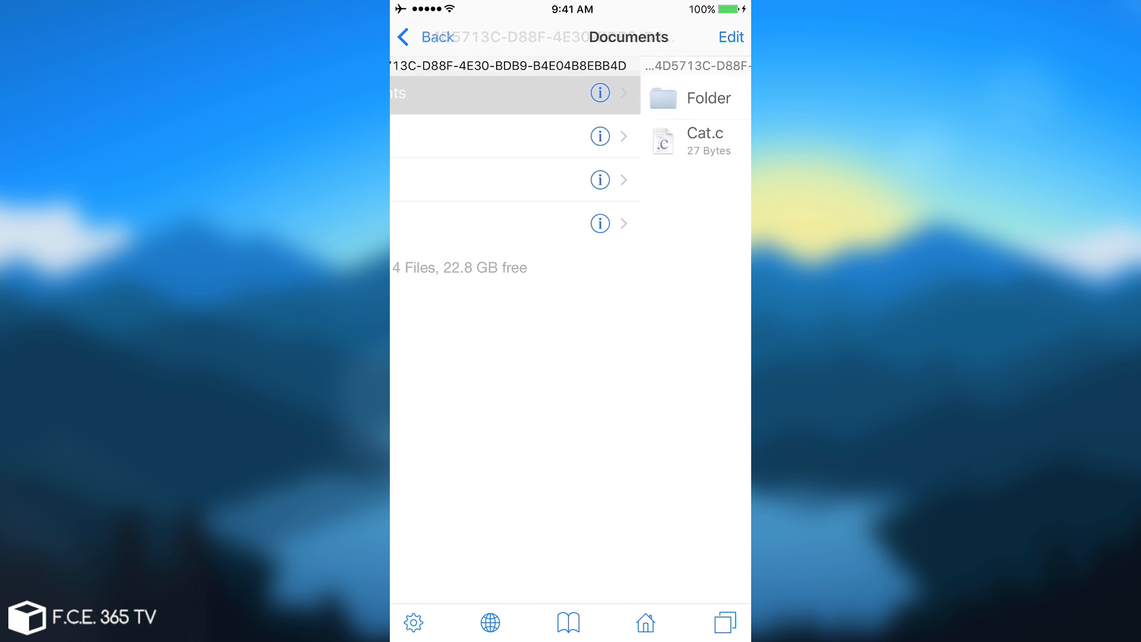
pyautogui.click(731, 36)
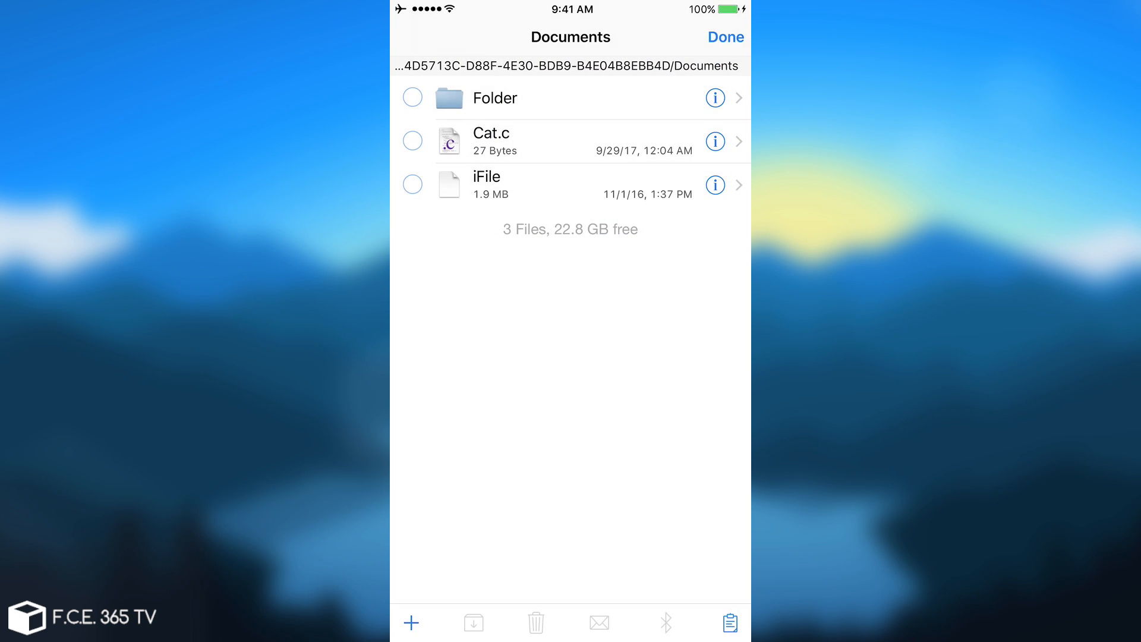
pyautogui.click(725, 37)
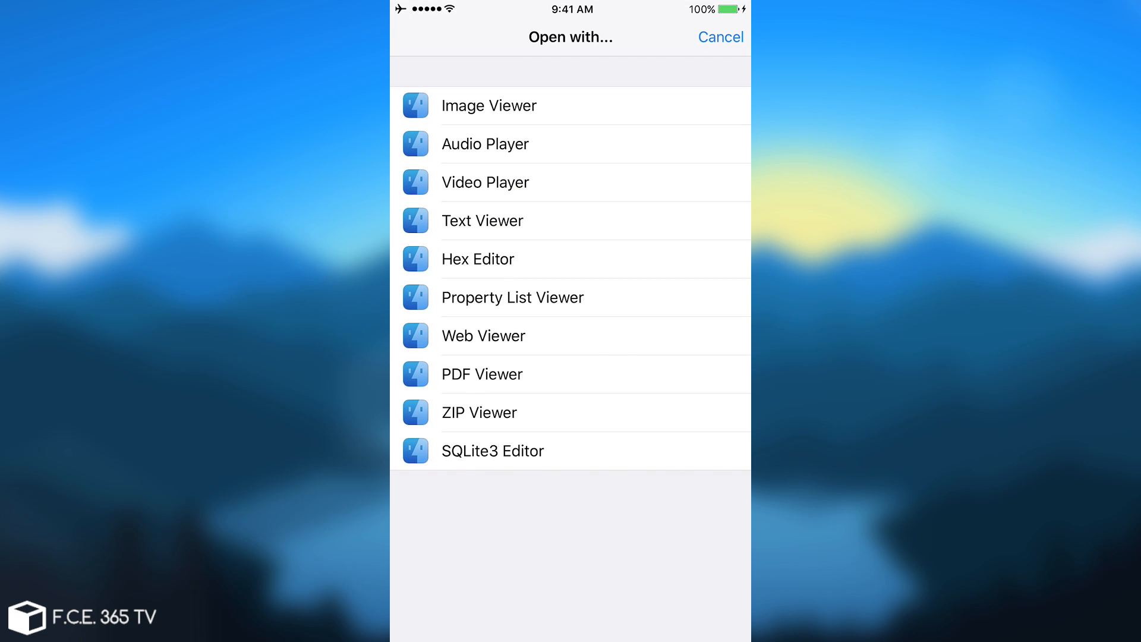
# Inspect and briefly edit the iFile binary's bytes in Hex Editor, then close it.
pyautogui.click(478, 259)
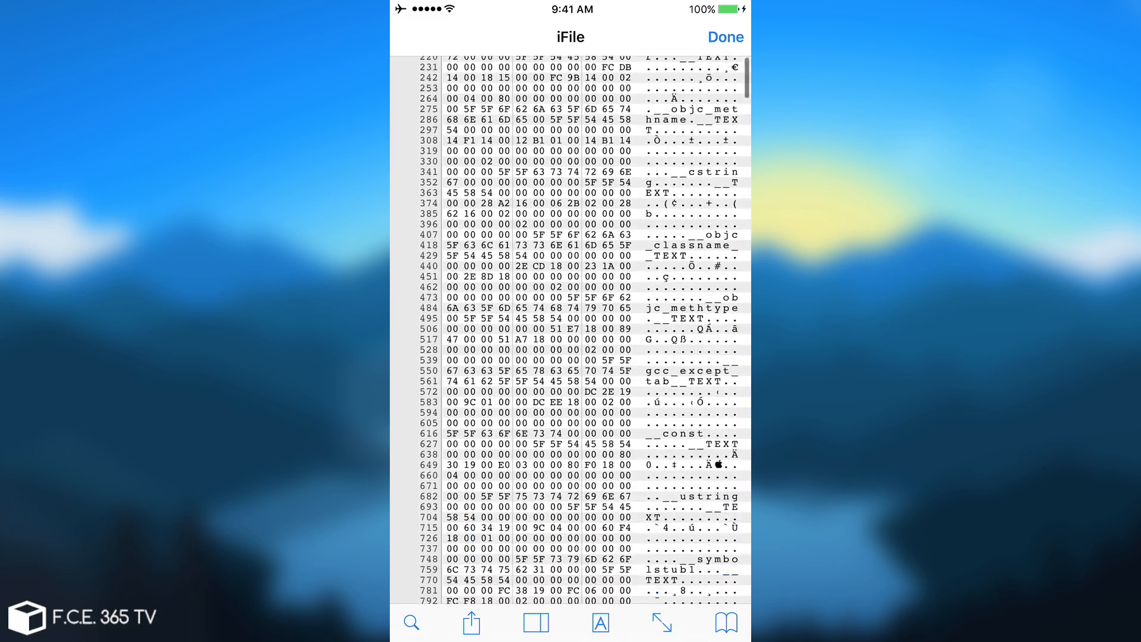
pyautogui.scroll(-3)
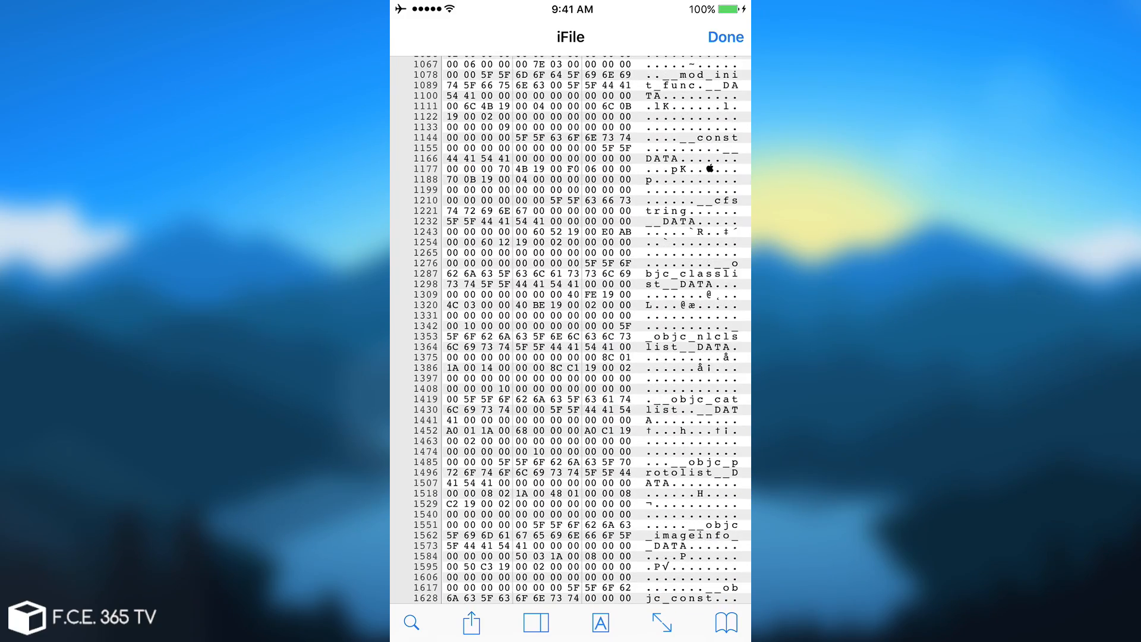
pyautogui.scroll(-3)
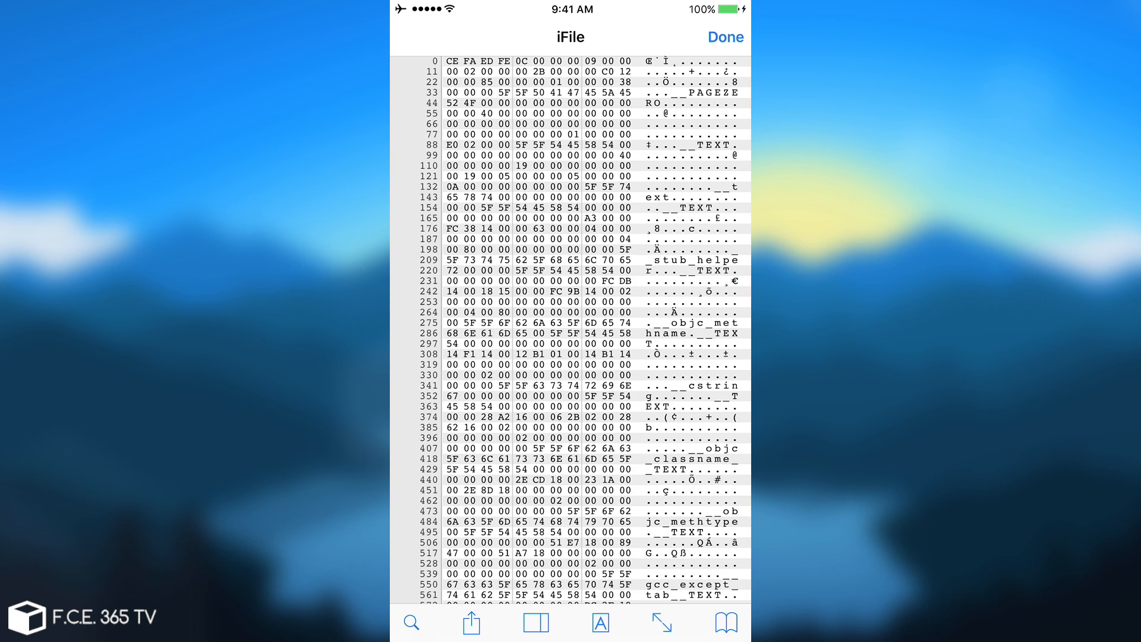
pyautogui.click(410, 623)
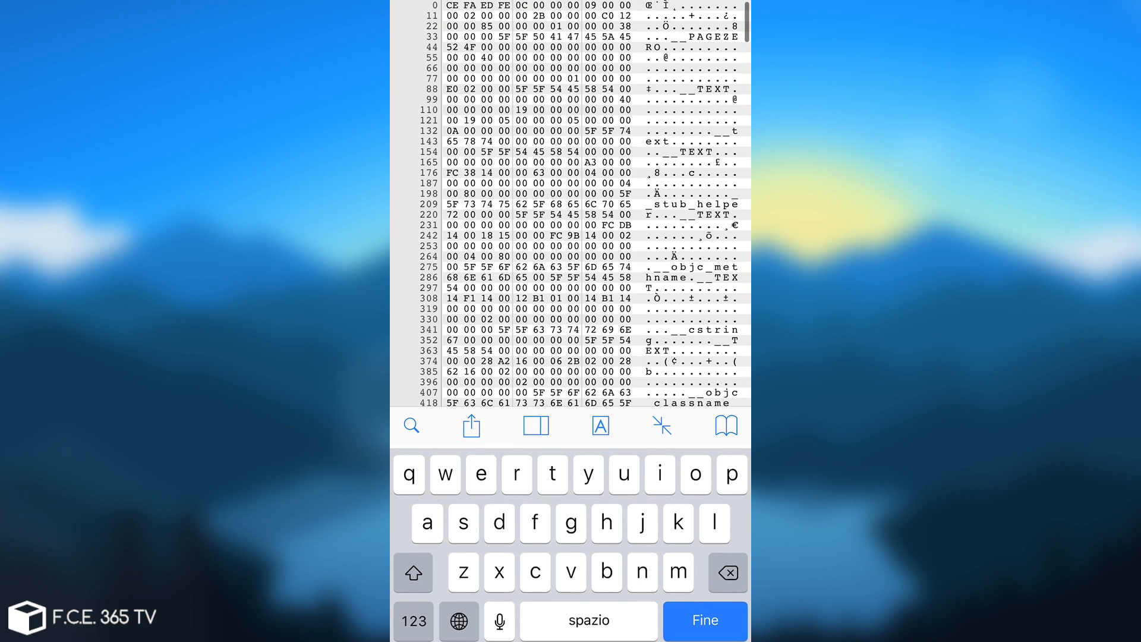
pyautogui.scroll(-3)
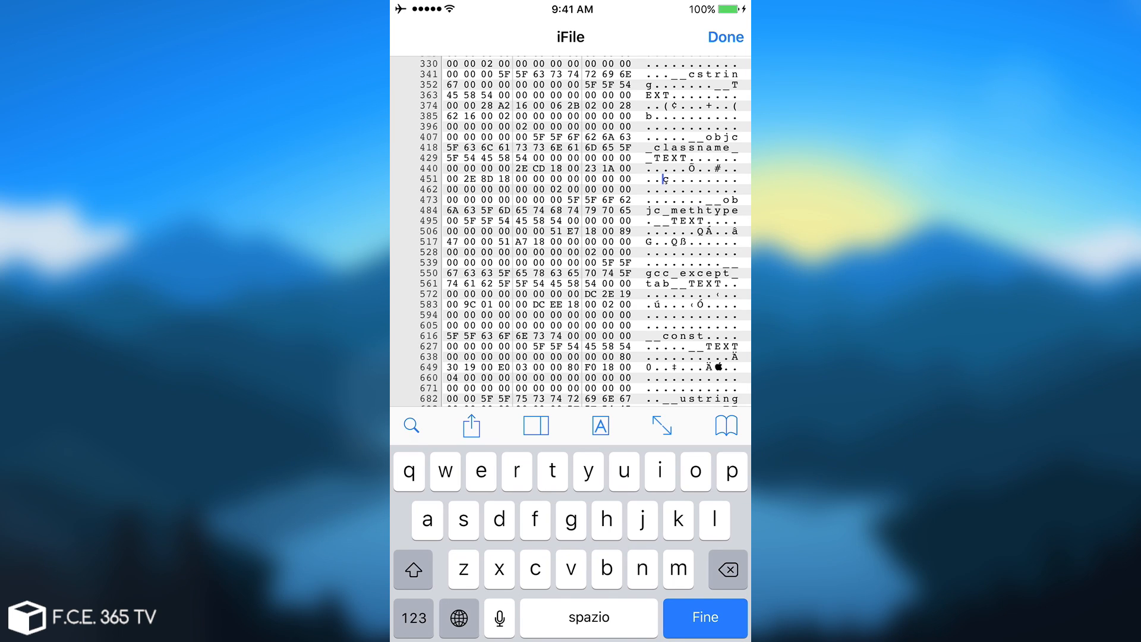
pyautogui.click(725, 37)
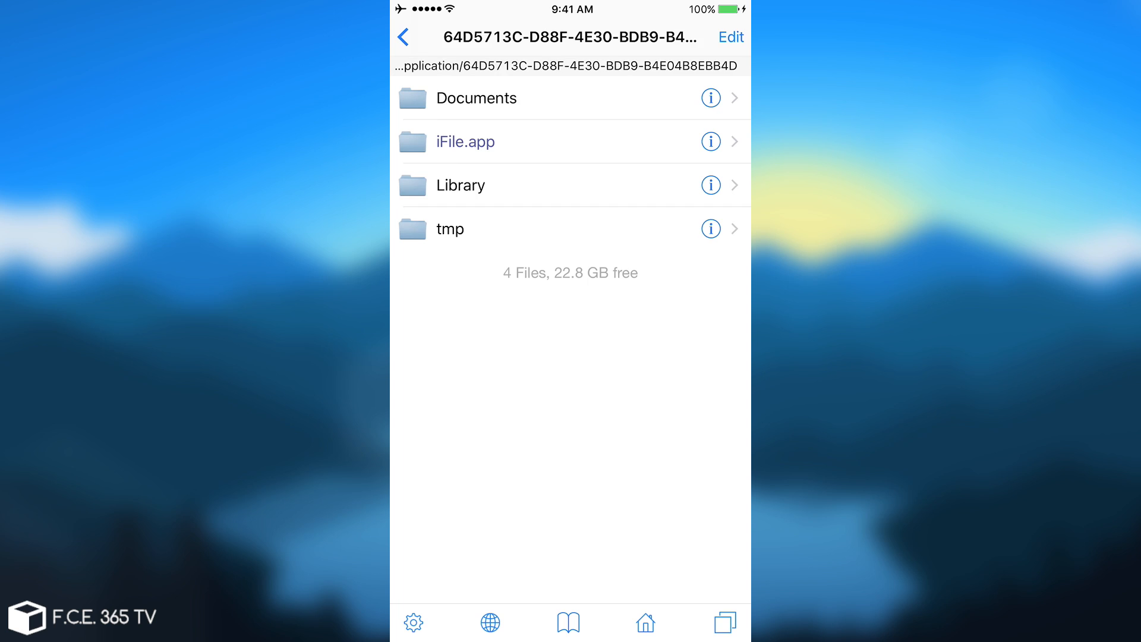
# Scroll through the iFile.app bundle to Info.plist and bring up its viewer choices.
pyautogui.click(476, 98)
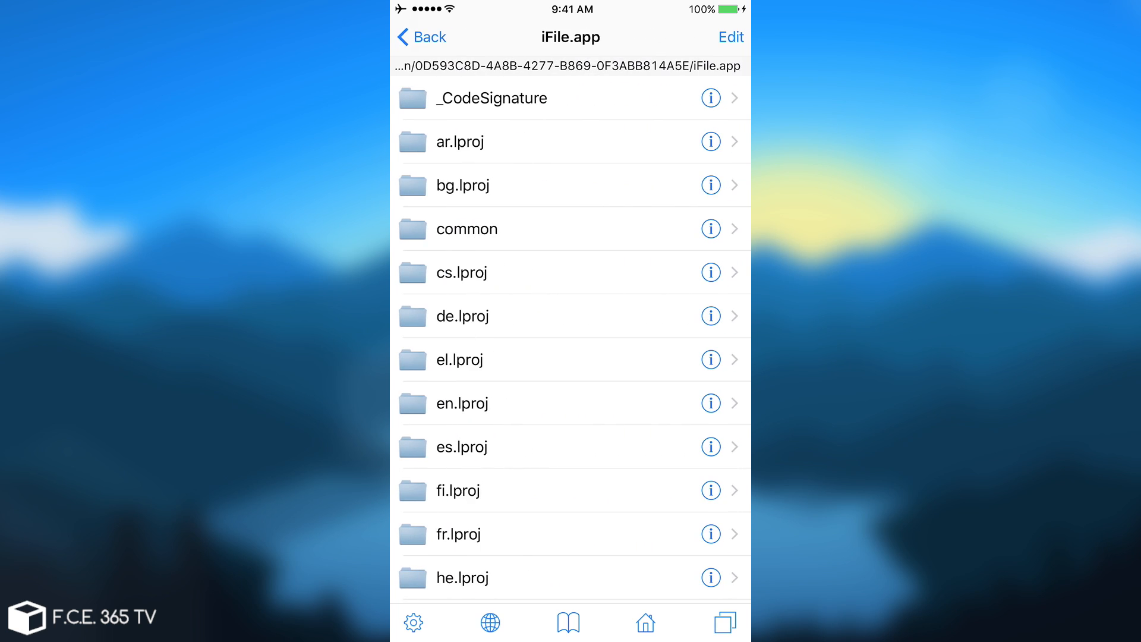
pyautogui.scroll(-3)
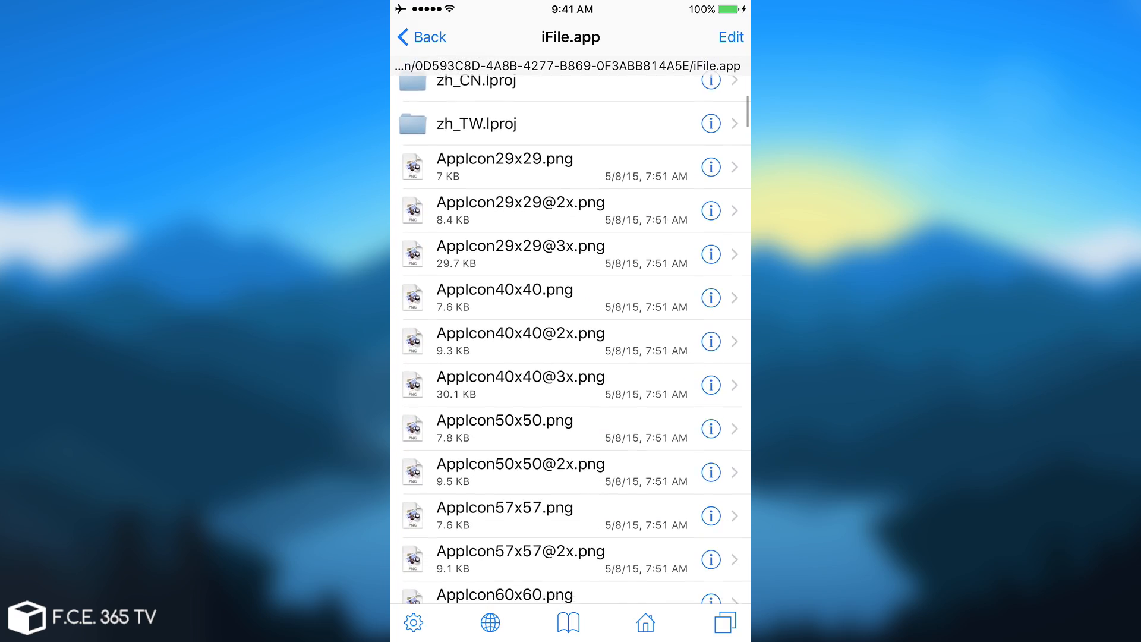
pyautogui.scroll(-3)
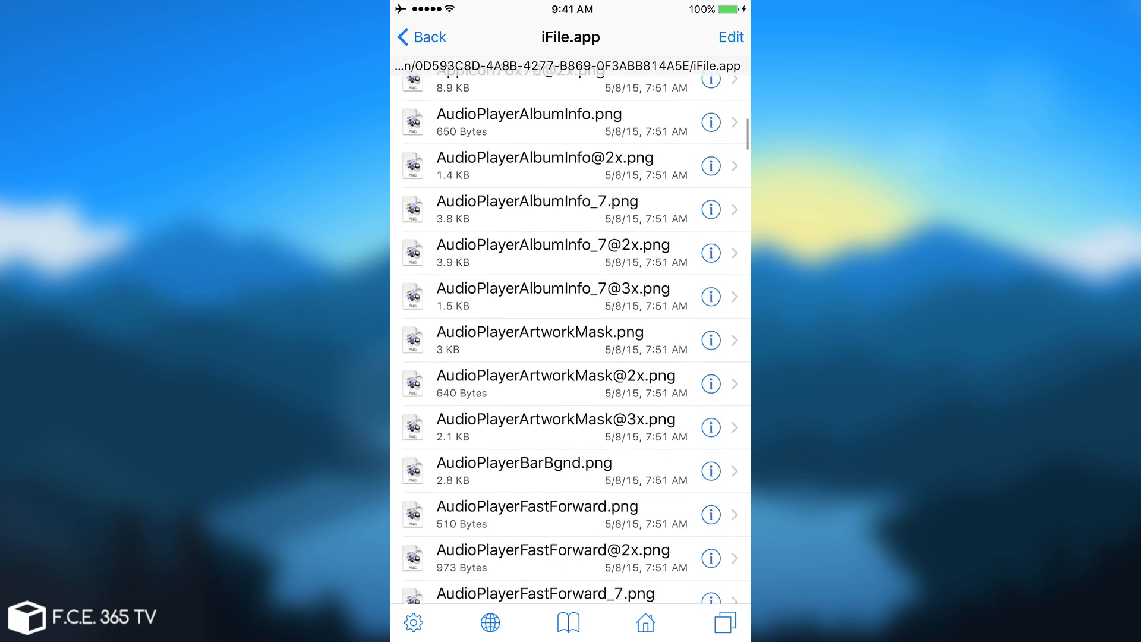
pyautogui.scroll(-3)
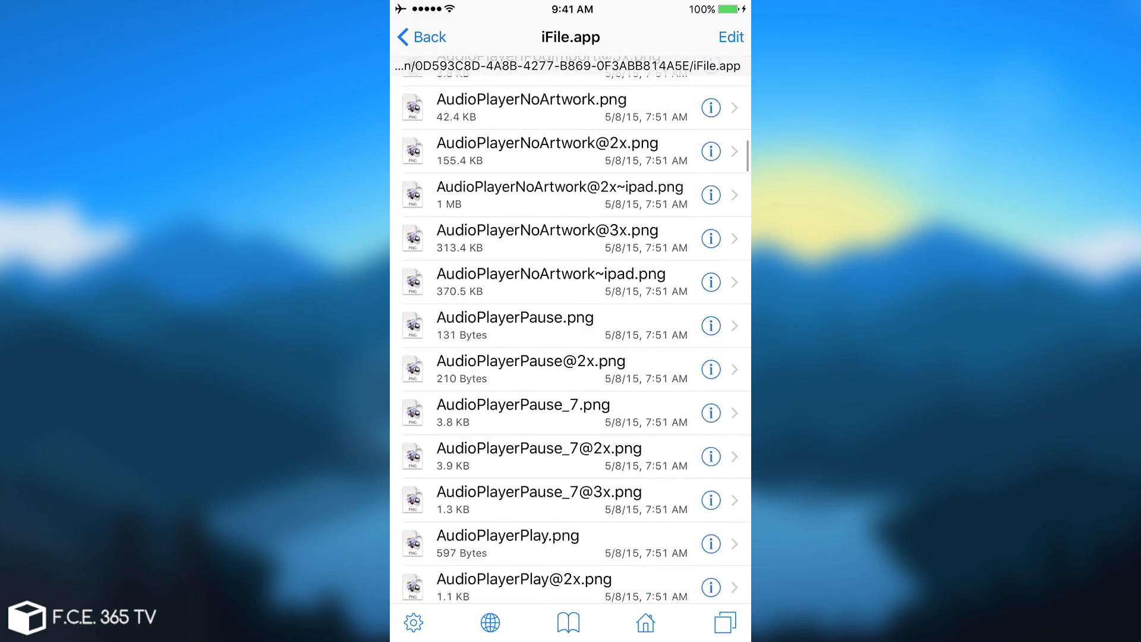
pyautogui.scroll(-3)
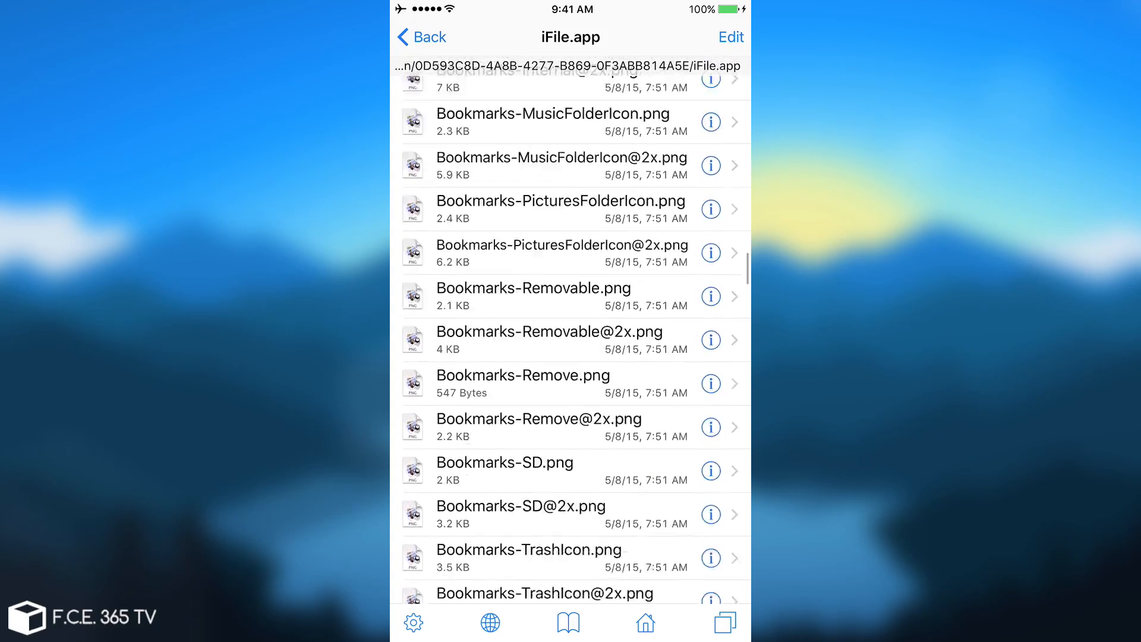
pyautogui.scroll(-3)
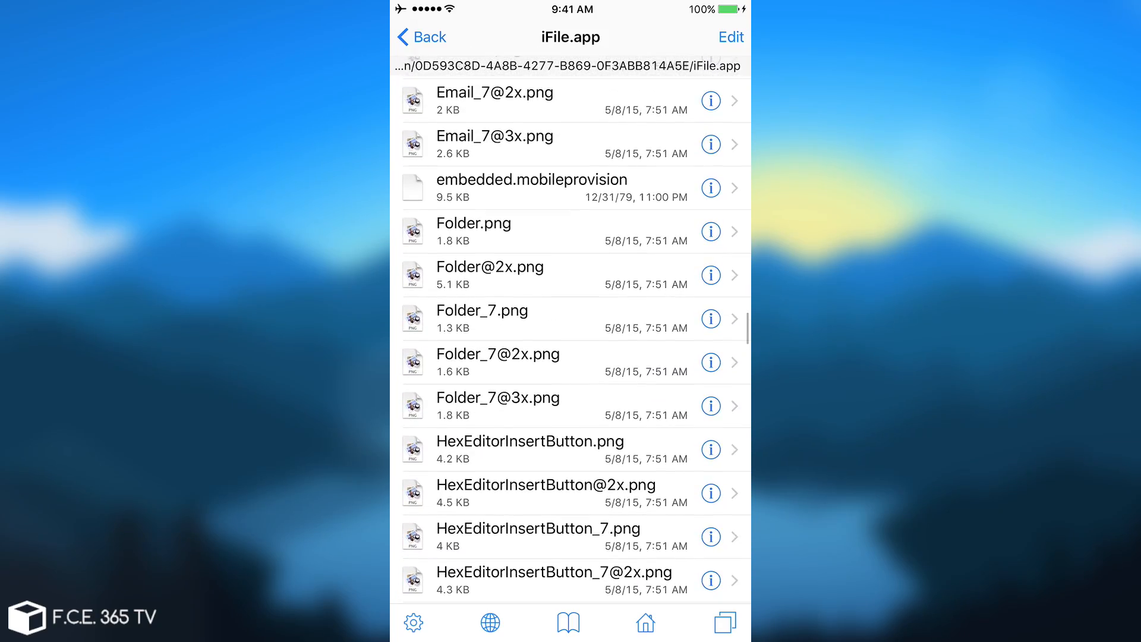
pyautogui.scroll(-3)
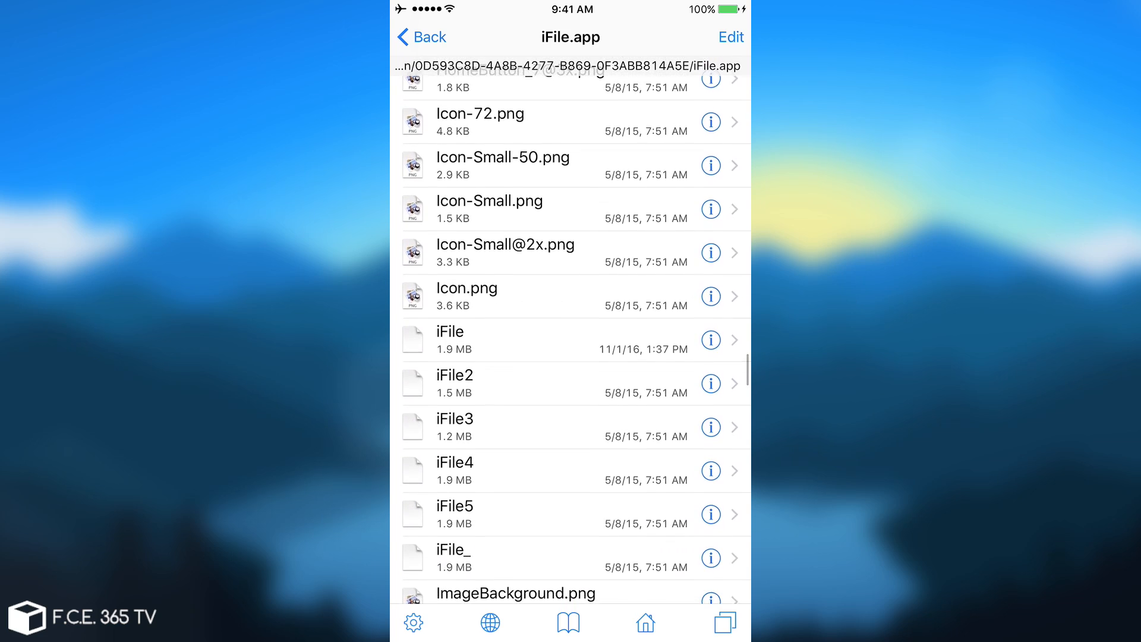
pyautogui.scroll(-3)
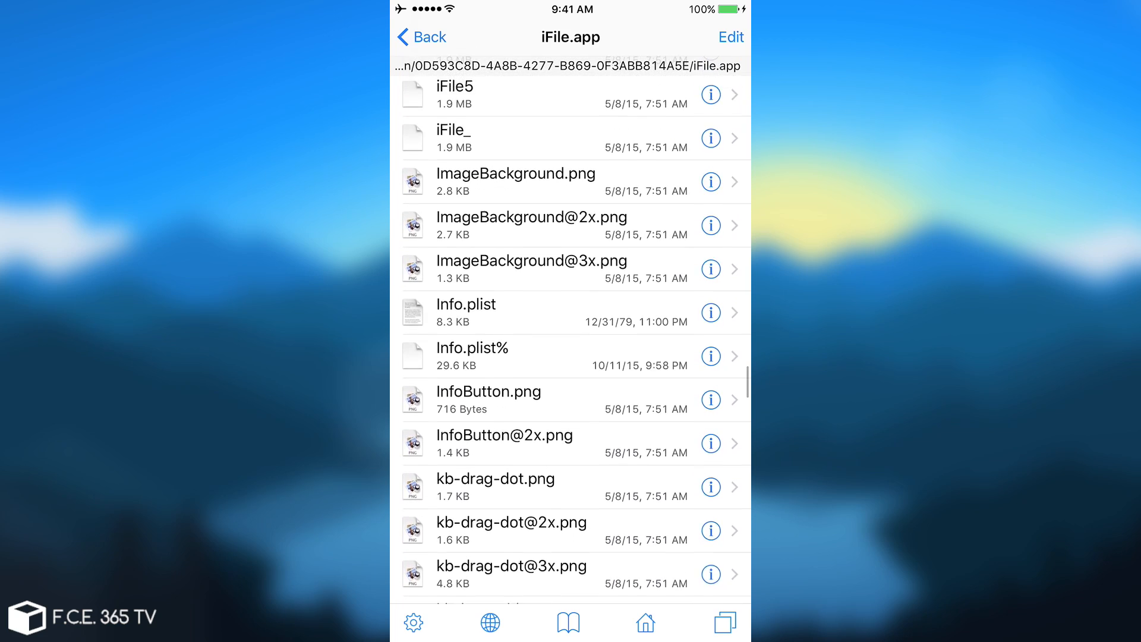
pyautogui.click(466, 303)
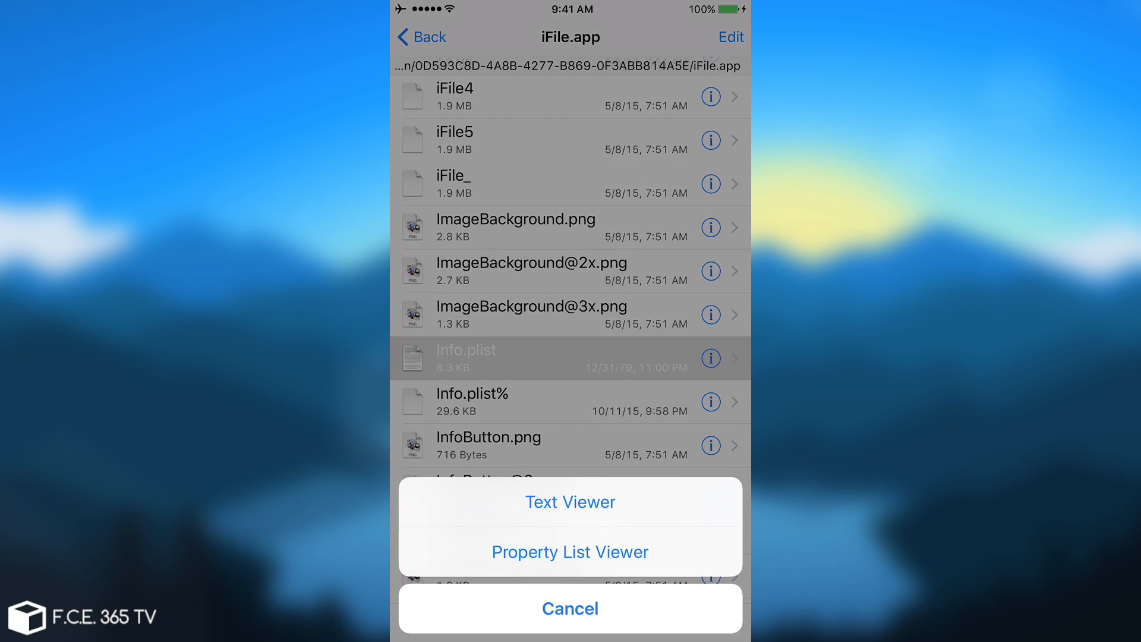
# View Info.plist in the Property List Viewer, browse its keys and enter Edit mode.
pyautogui.click(571, 552)
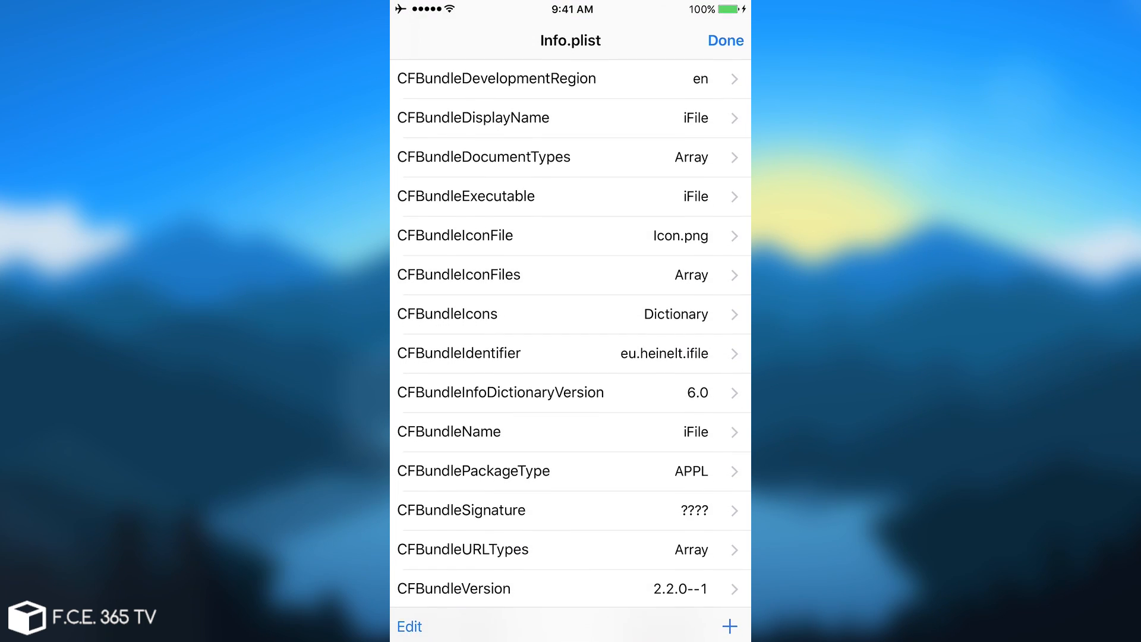
pyautogui.scroll(-3)
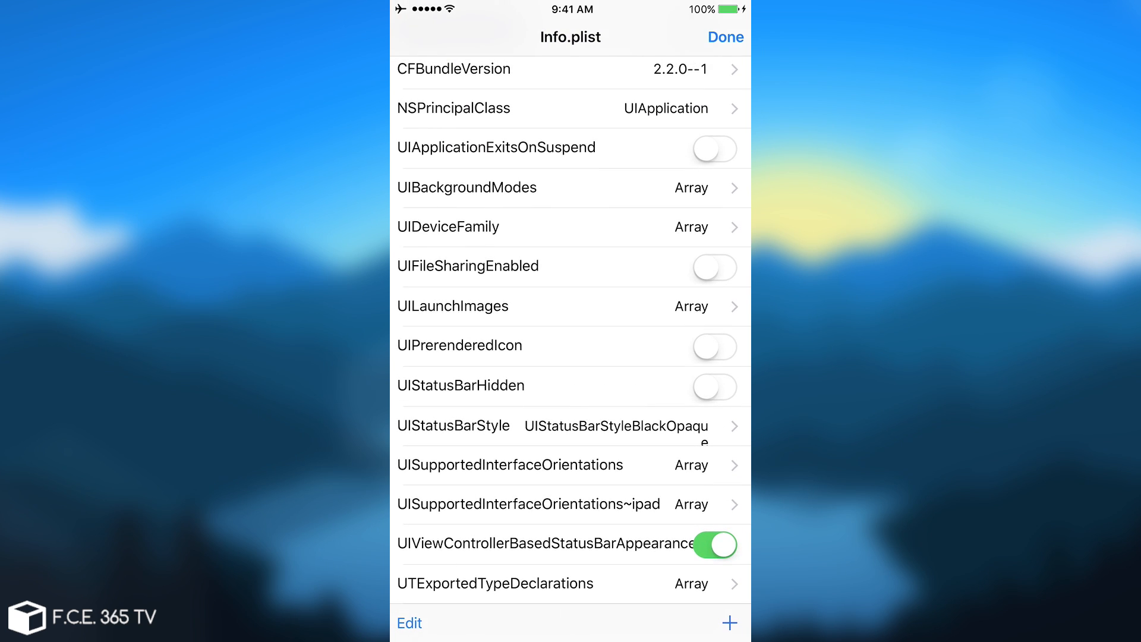
pyautogui.click(408, 623)
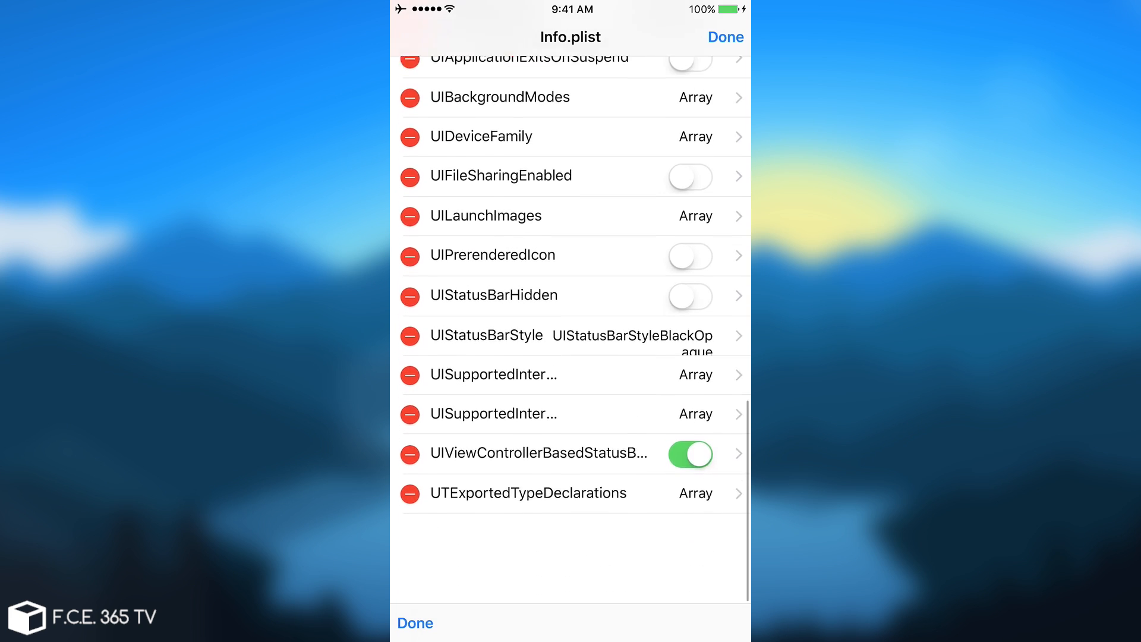
pyautogui.scroll(-3)
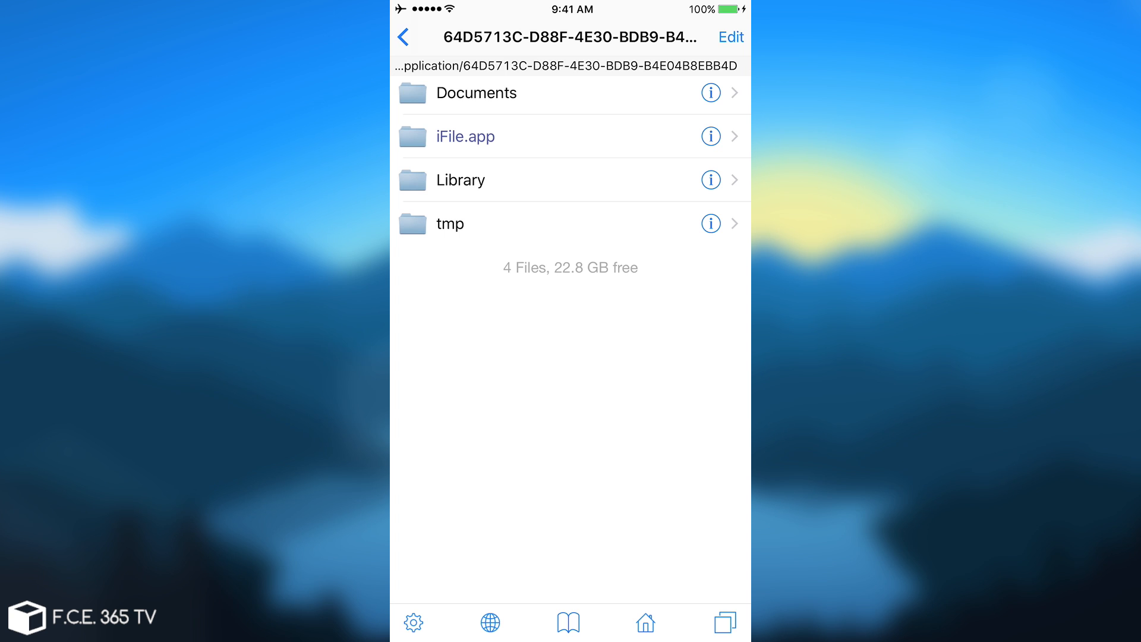
# Reopen the iFile.app folder, return to the home screen and swipe to the iFile icon's page.
pyautogui.click(510, 136)
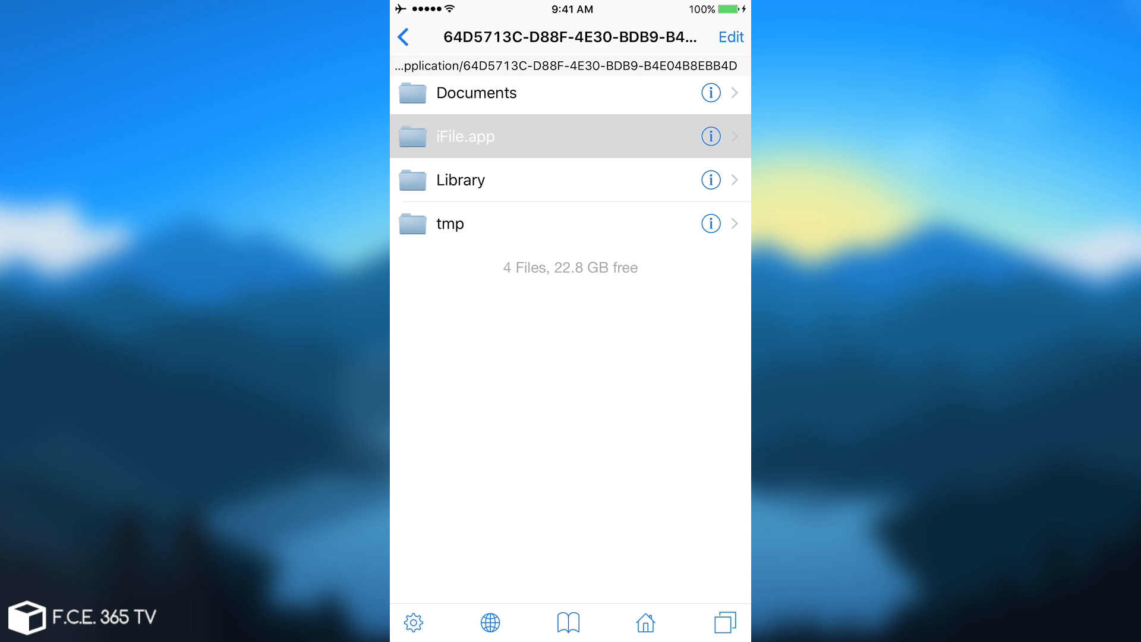
pyautogui.click(466, 136)
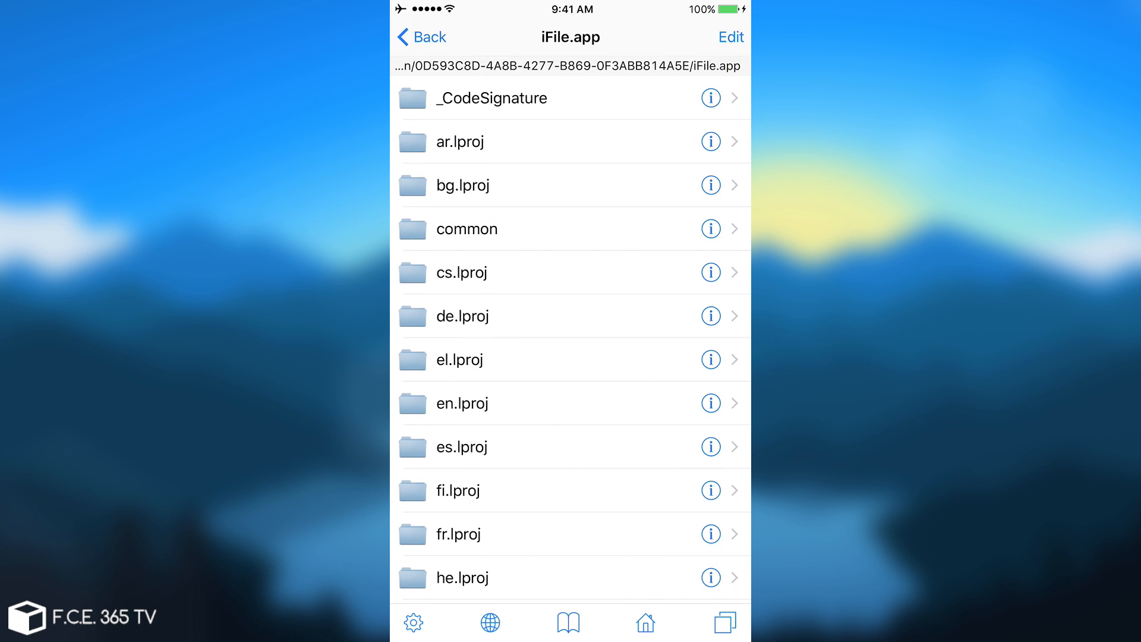
pyautogui.click(421, 37)
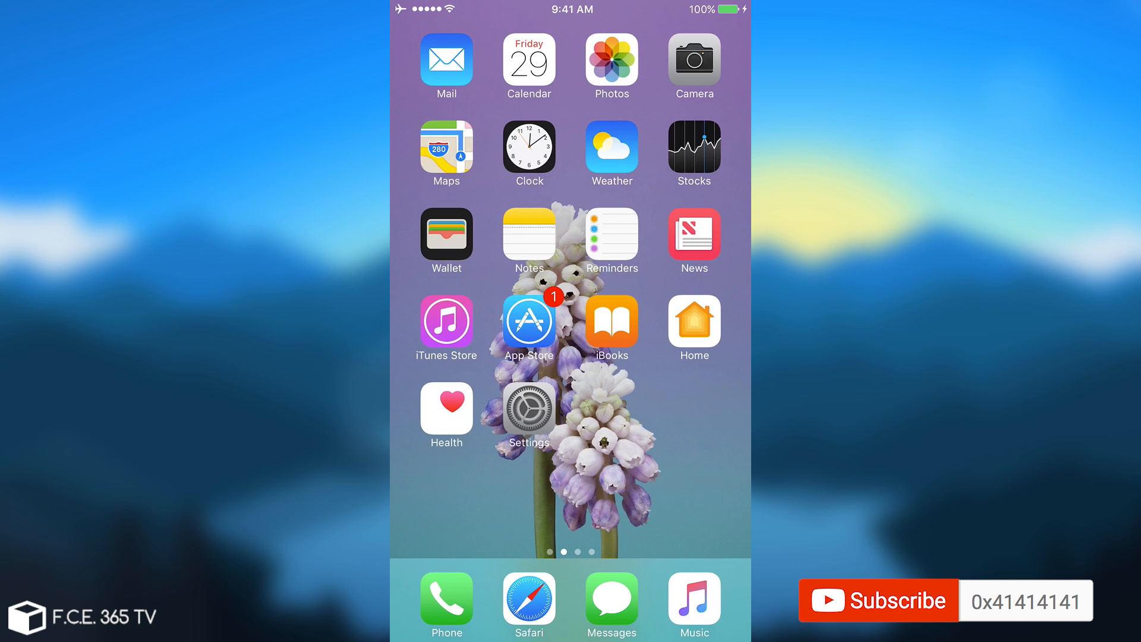
pyautogui.hscroll(-3)
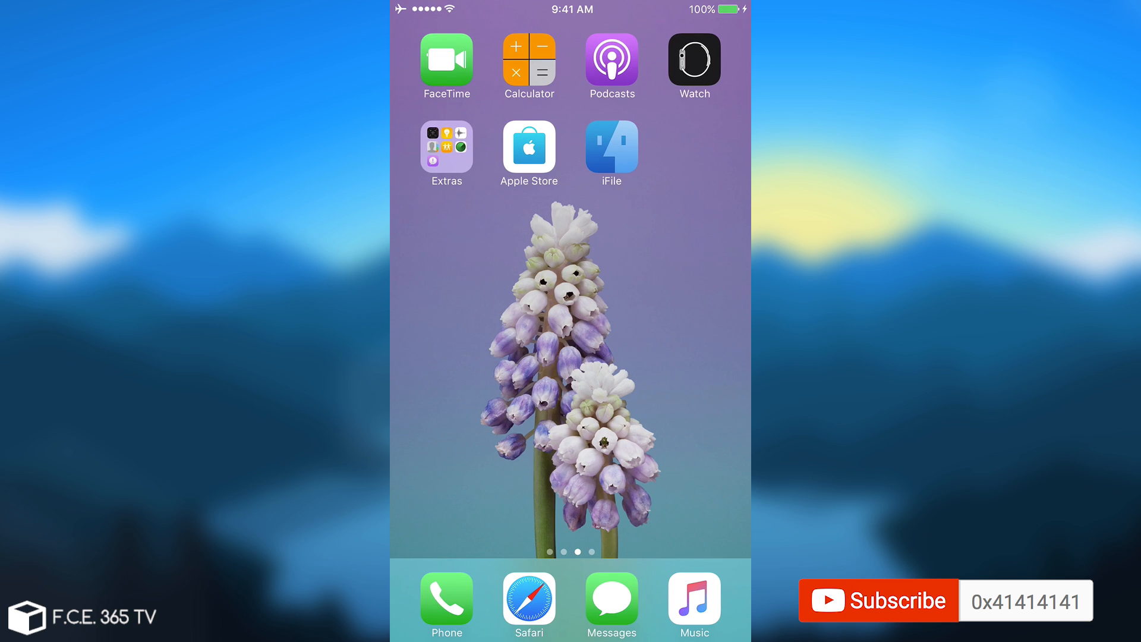